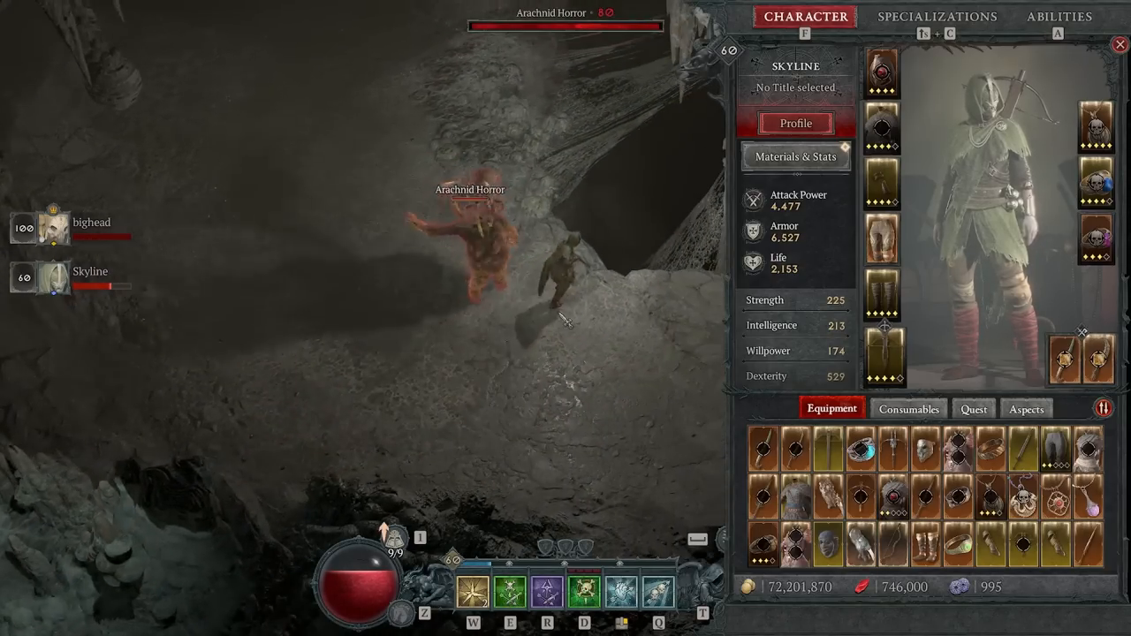
Open Materials & Stats and scroll to the defensive stats: Armor 6,517, 10.0% class damage reduction
left_click(796, 156)
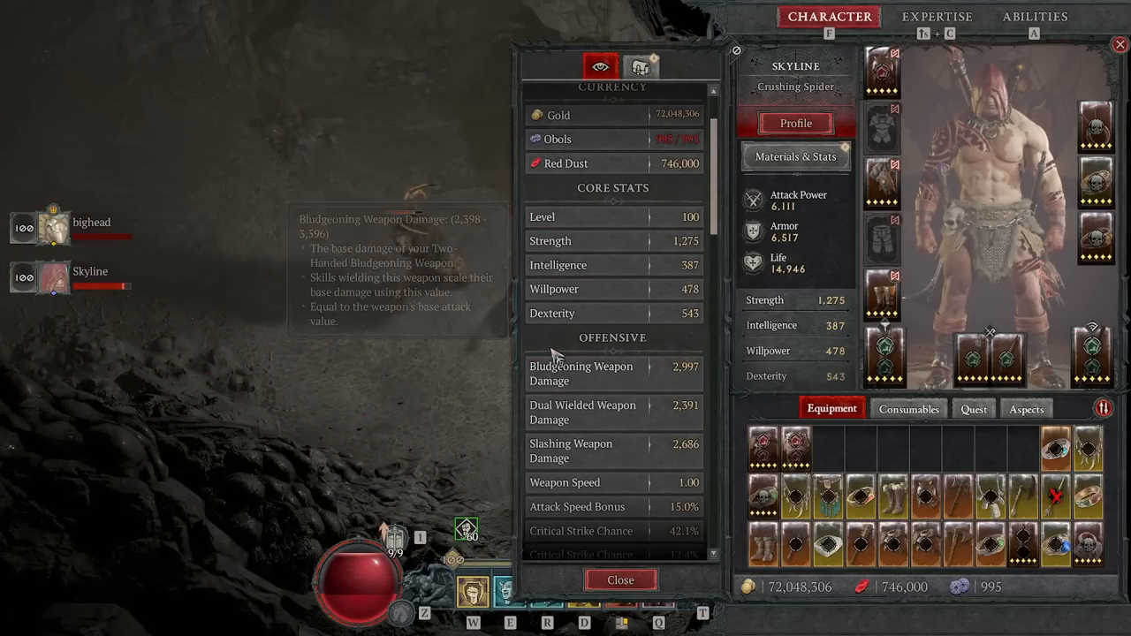
scroll("down", 3)
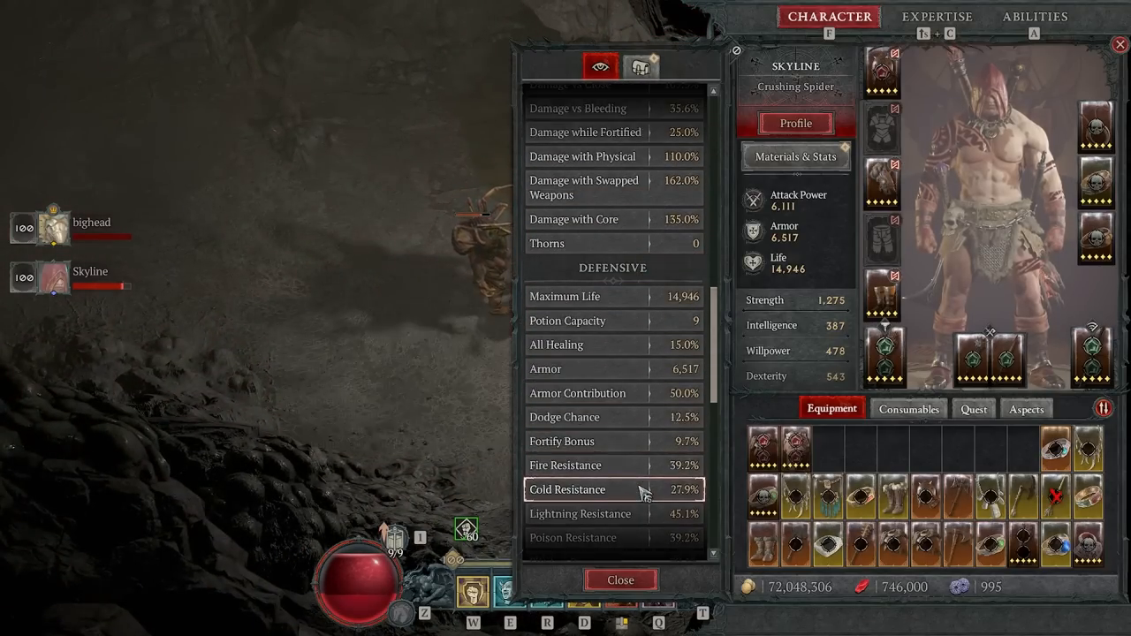
scroll("down", 3)
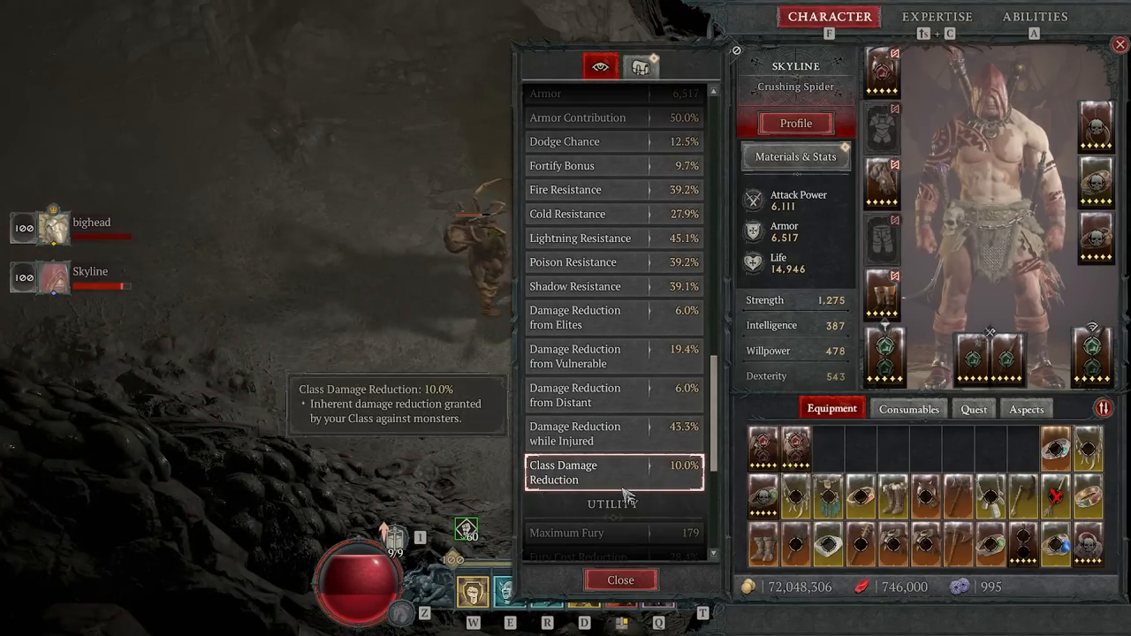
mouse_move(358, 575)
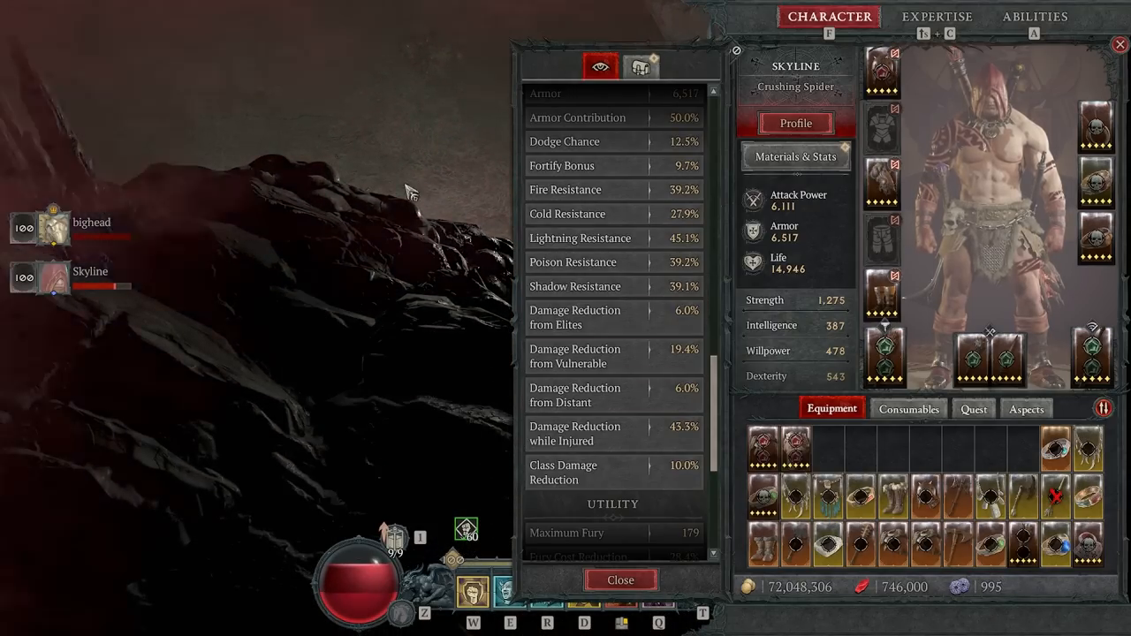
mouse_move(358, 583)
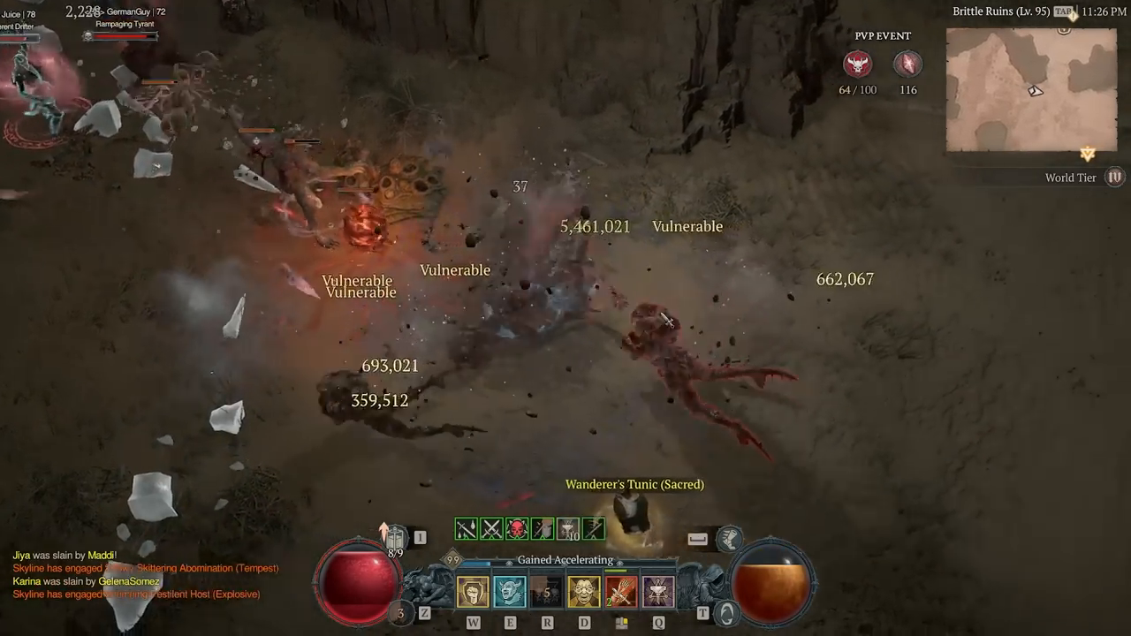
Close the character stats panel to resume fighting in the Brittle Ruins
key("tab")
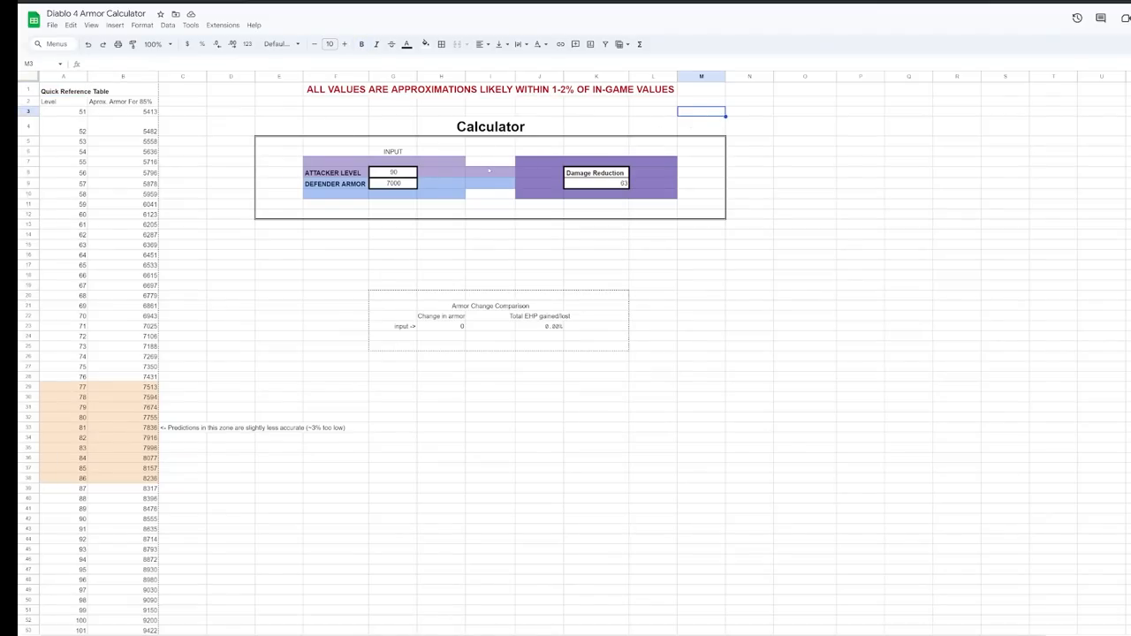
Enter attacker level 123 and defender armor 6000, giving 31 damage reduction
left_click(393, 171)
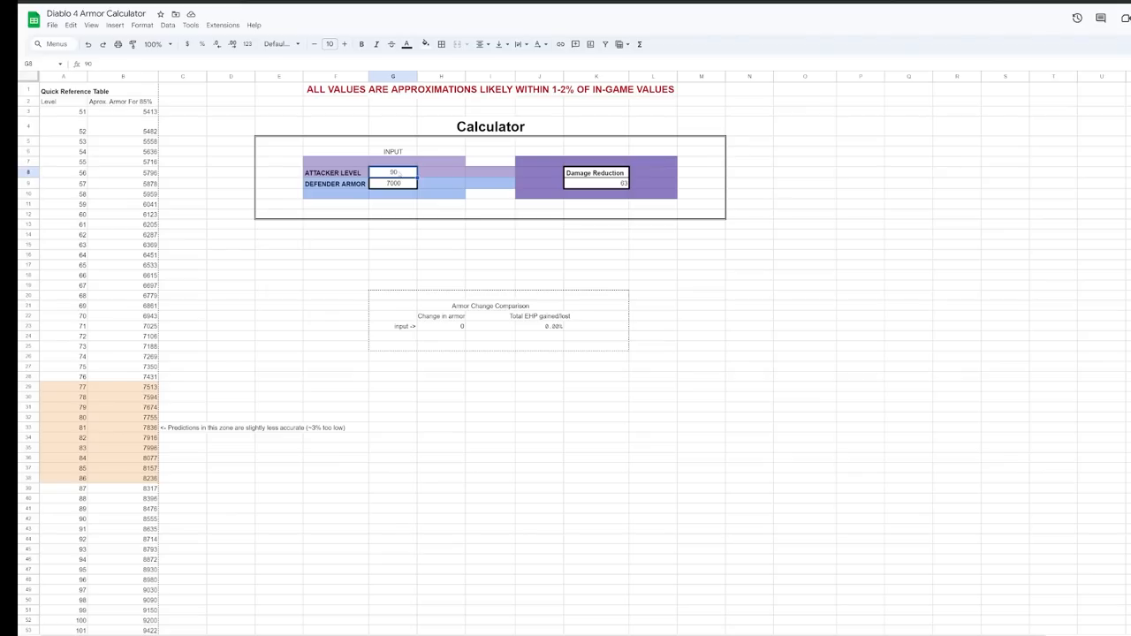
type("123")
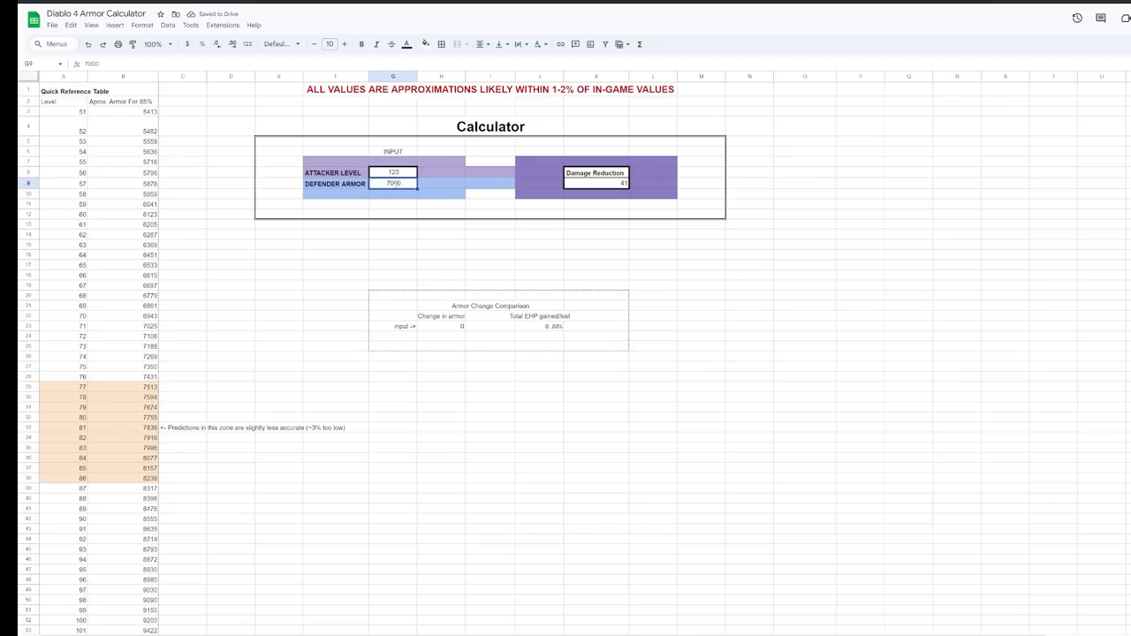
type("6000")
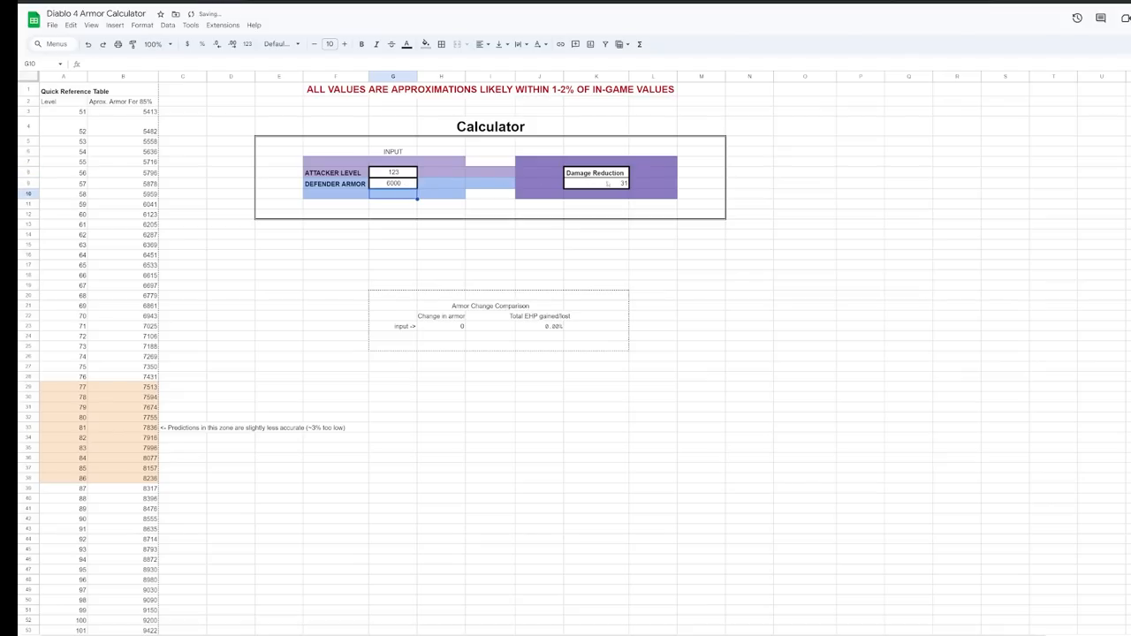
left_click(595, 184)
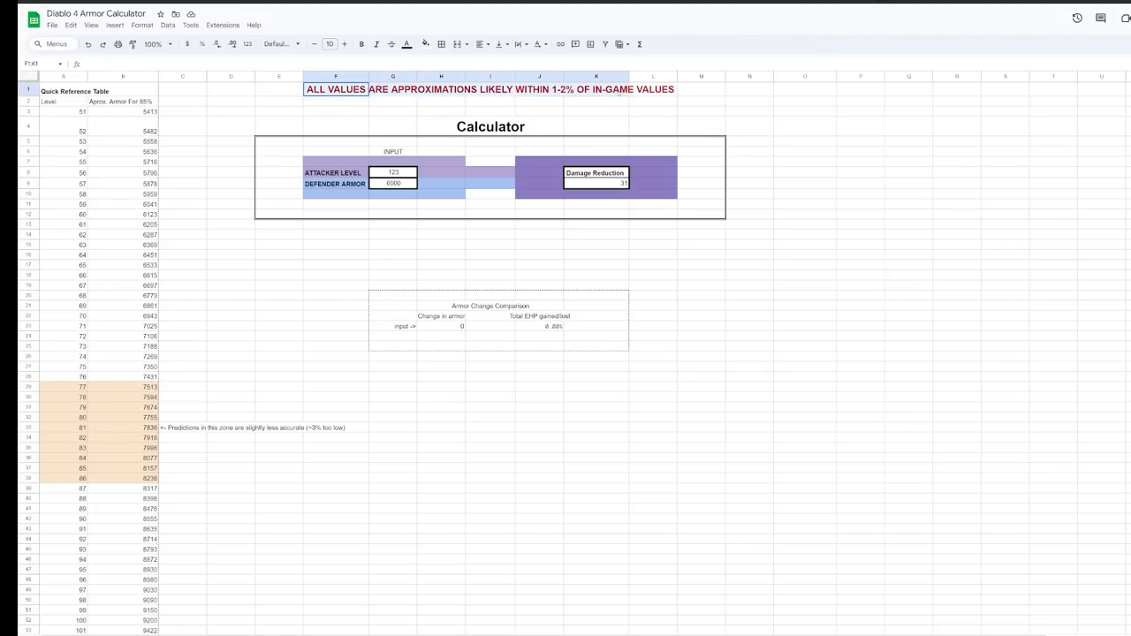
left_click(701, 100)
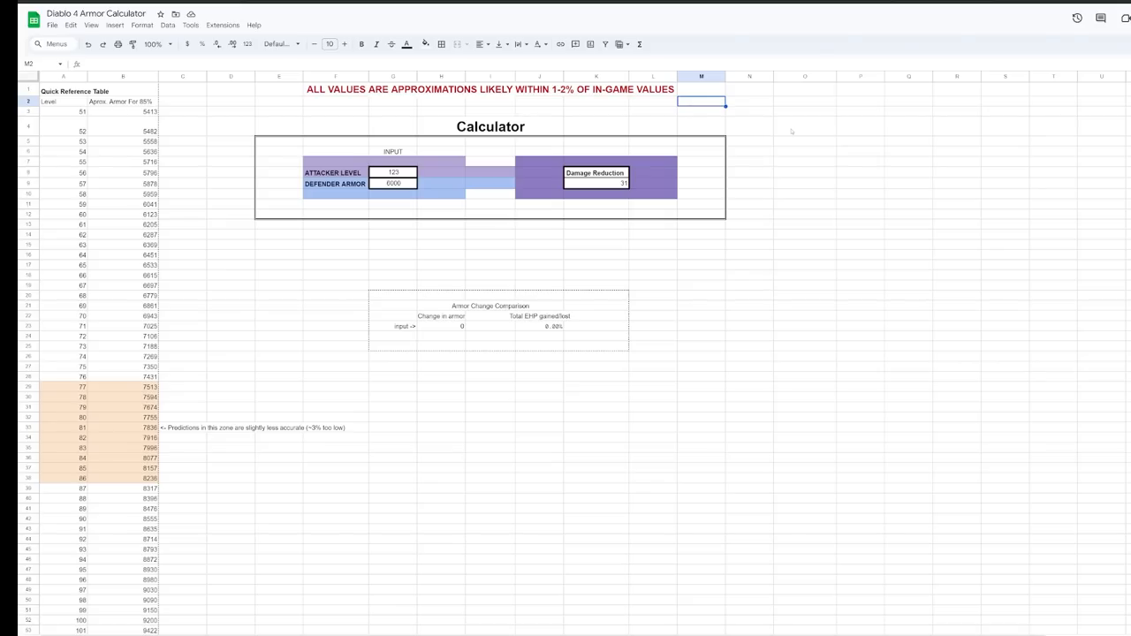
mouse_move(592, 108)
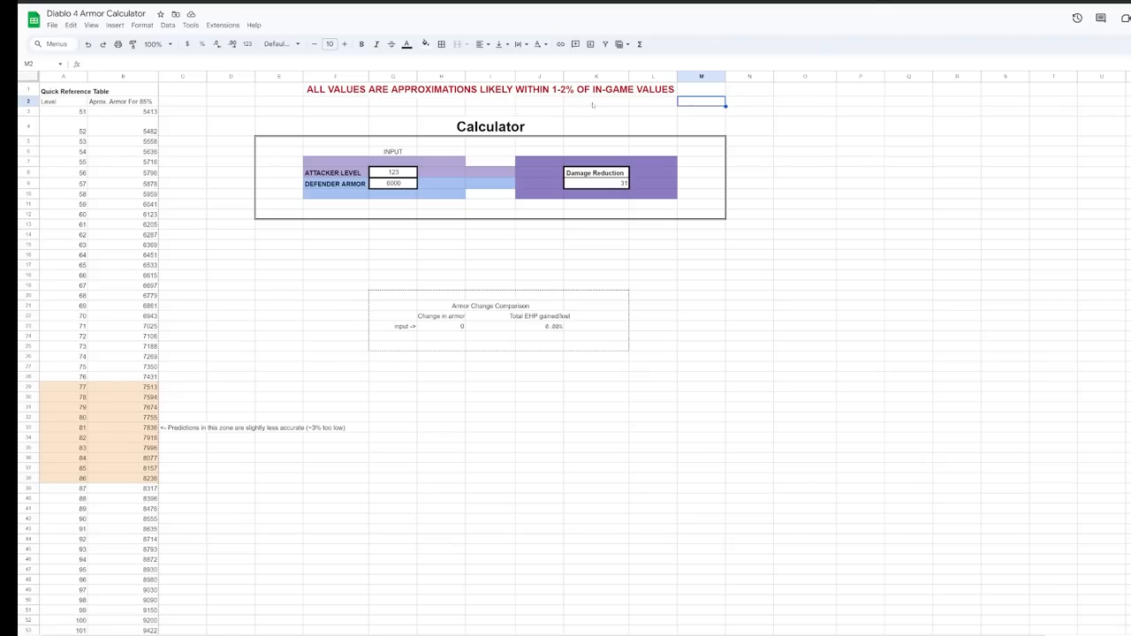
mouse_move(540, 152)
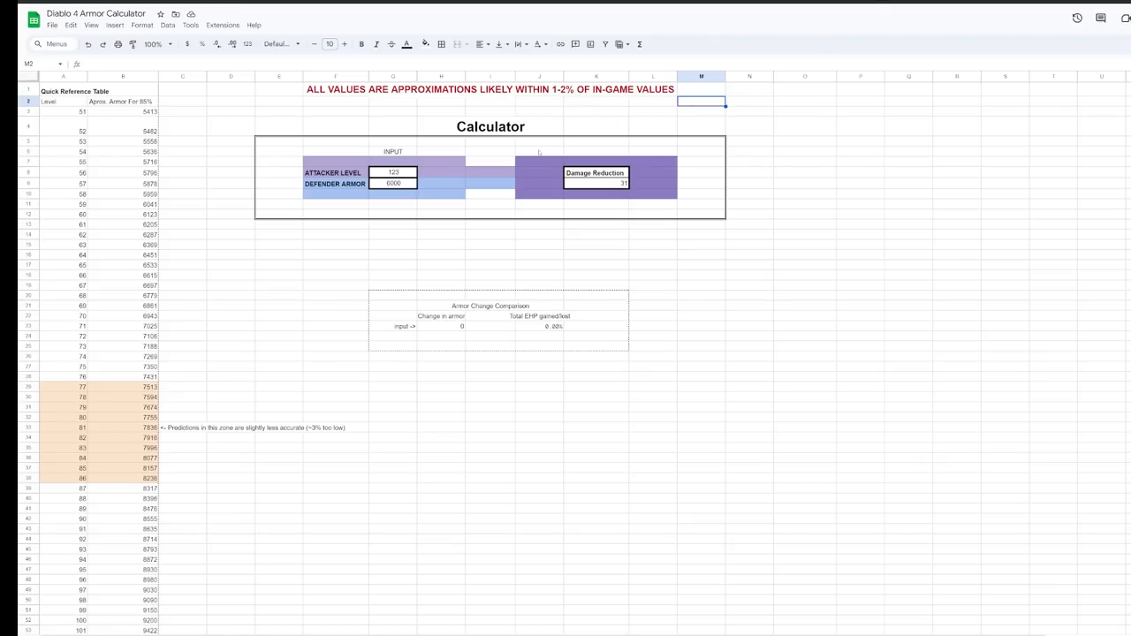
Inspect the damage reduction formula, then set attacker level 100 and defender armor 9200
left_click(596, 183)
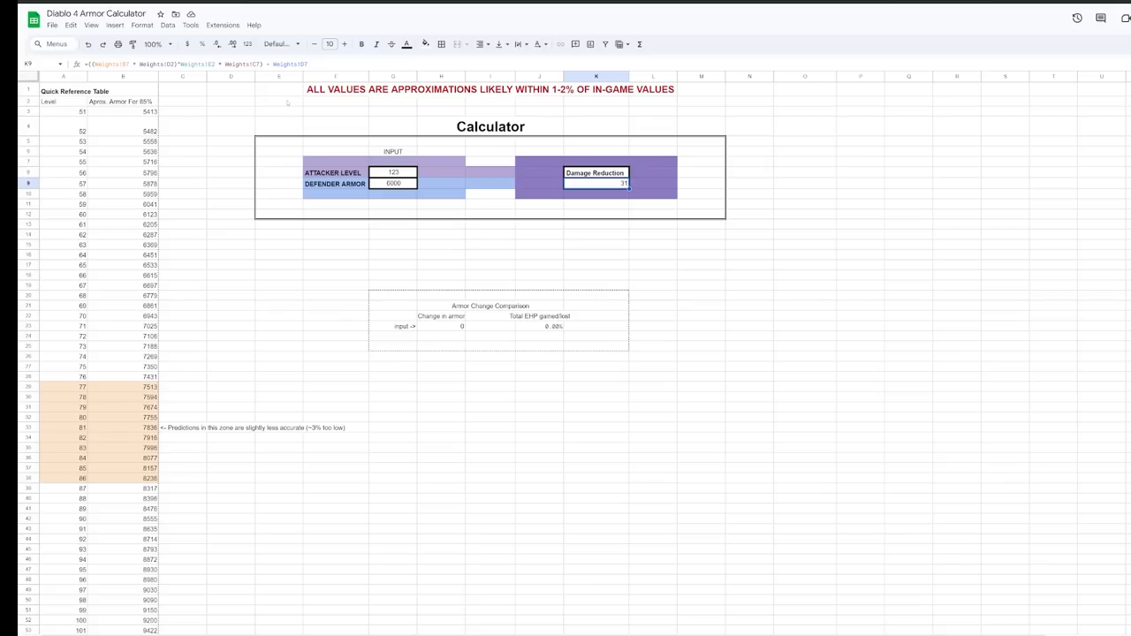
left_click(279, 101)
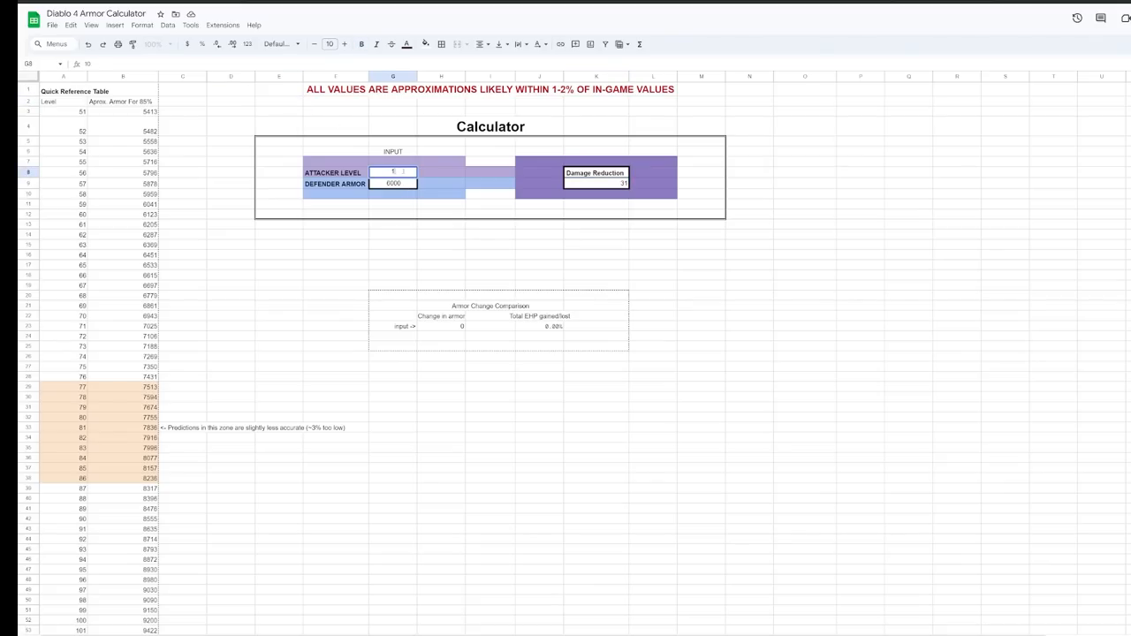
type("100")
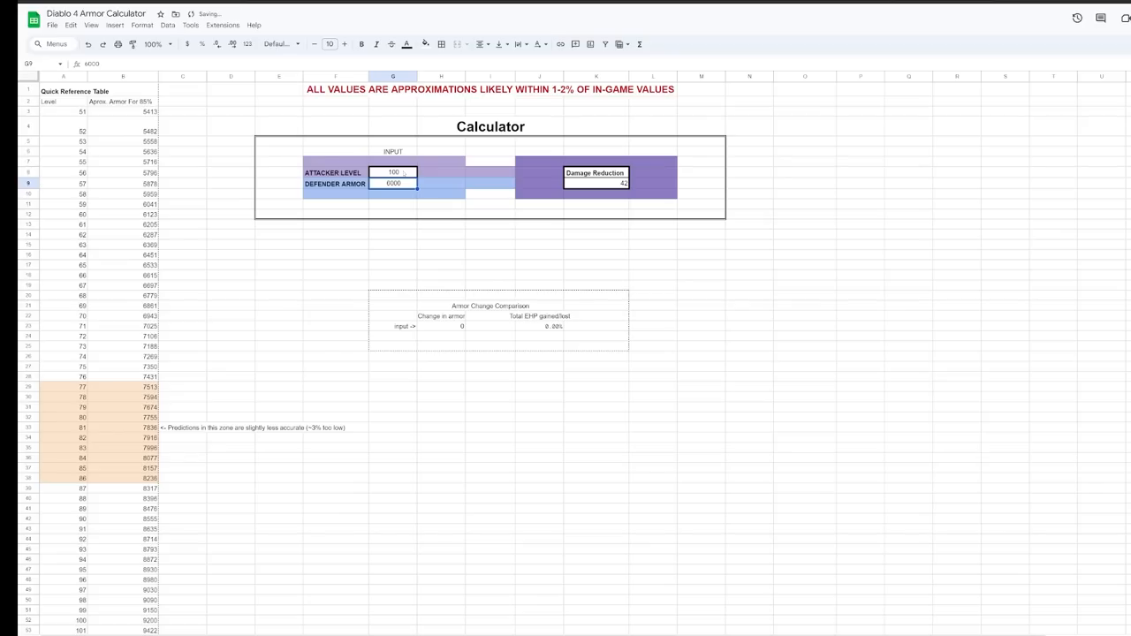
type("9200")
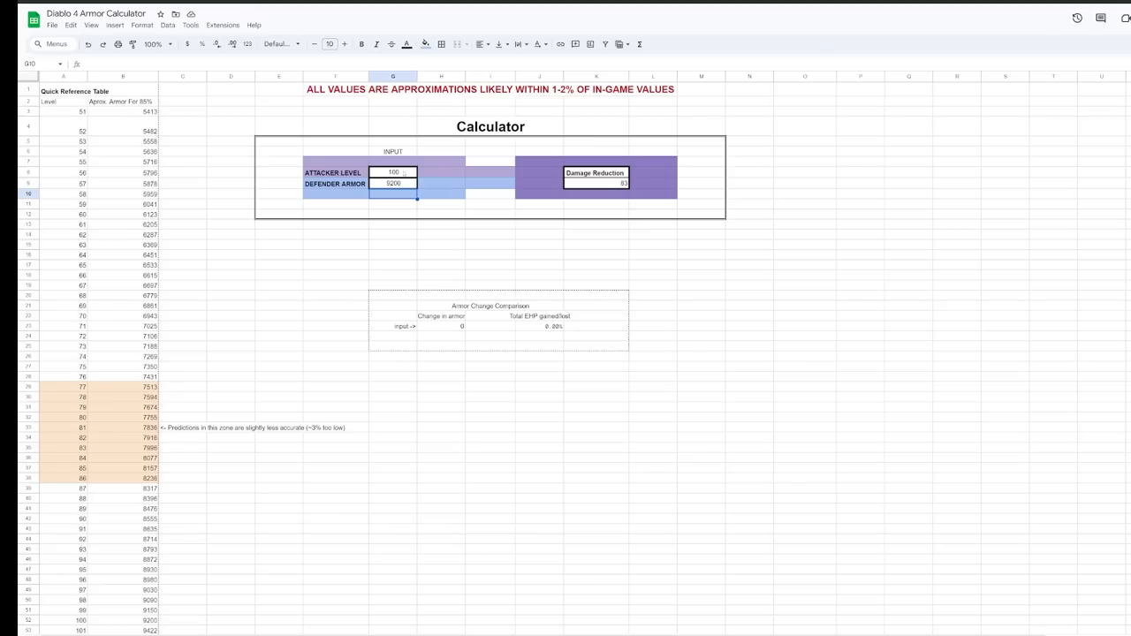
left_click(393, 183)
type("9300")
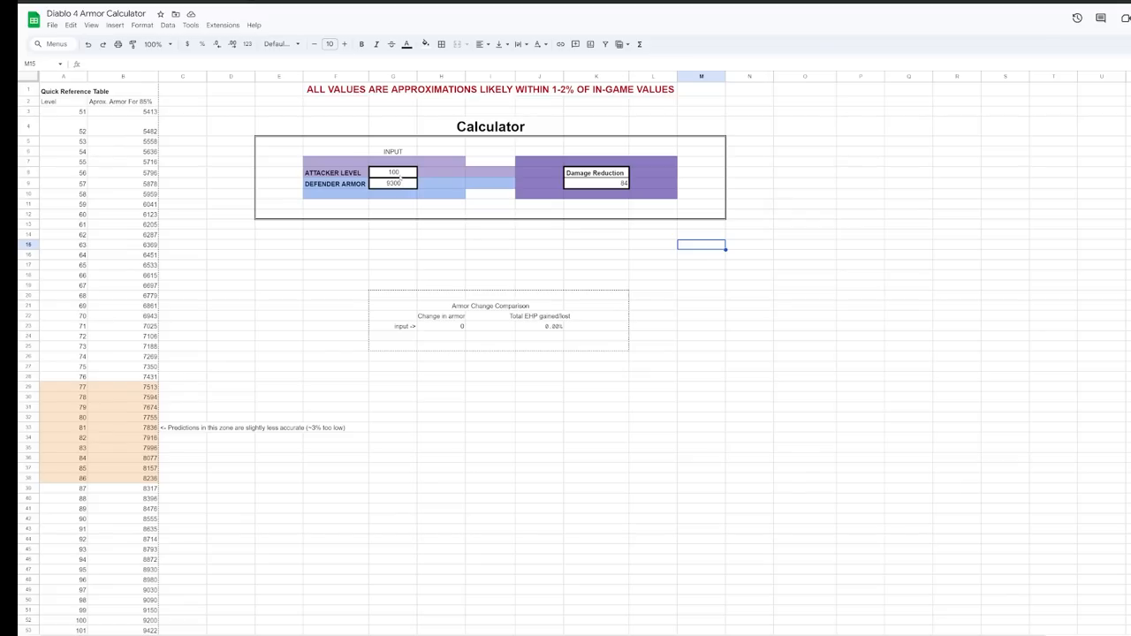
Try defender armor values 200, 2000, 4000, 6000 and 9000 against attacker level 100
left_click(394, 183)
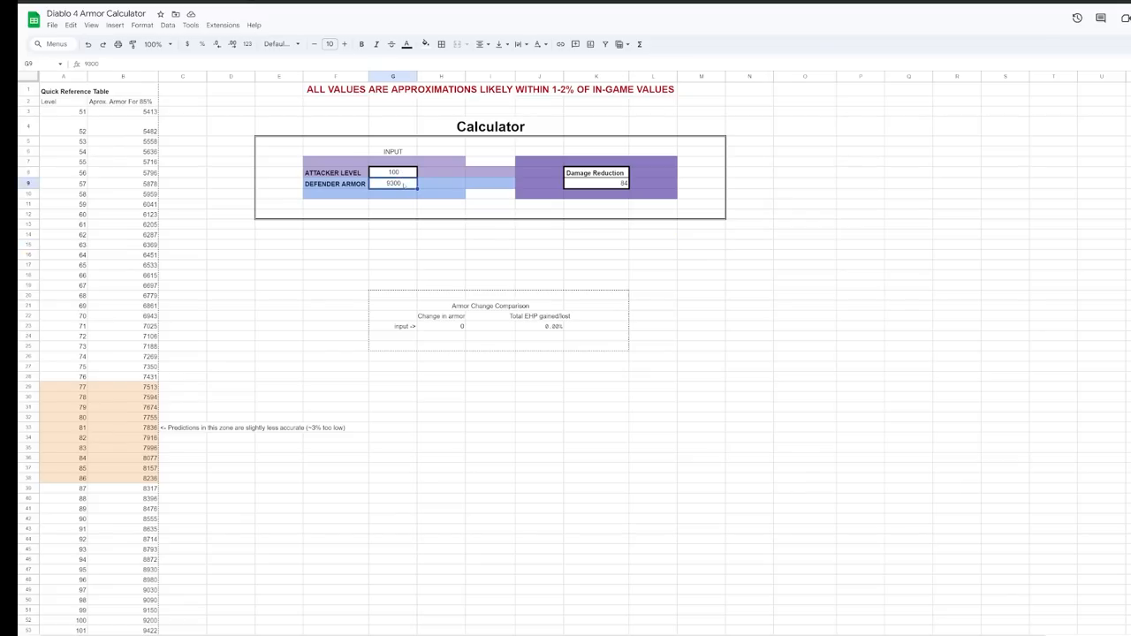
type("200")
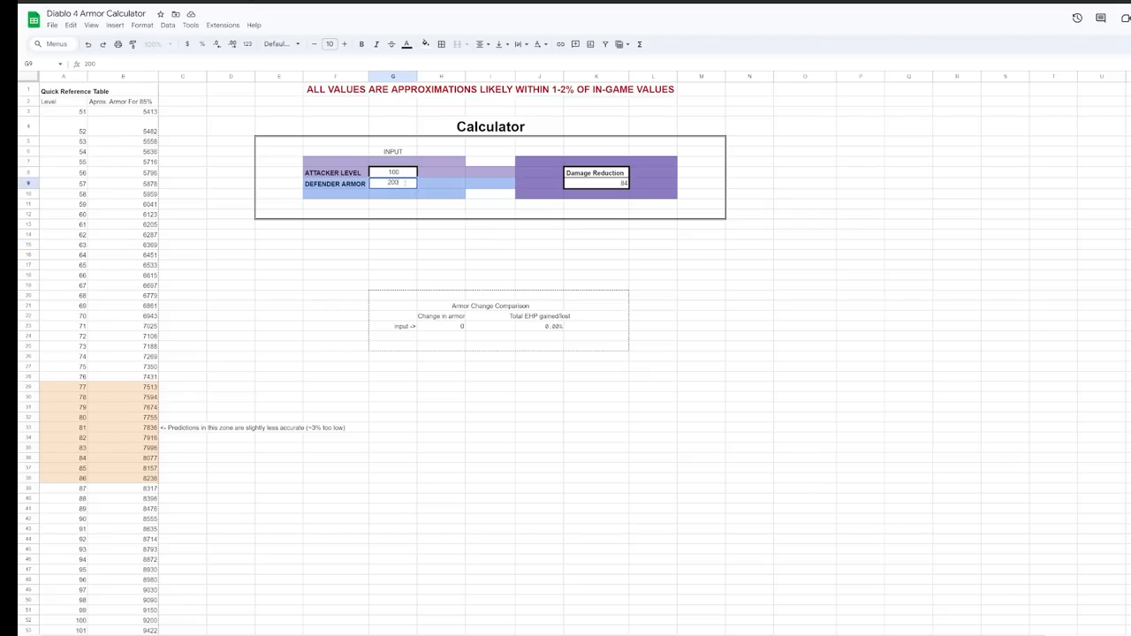
type("2000")
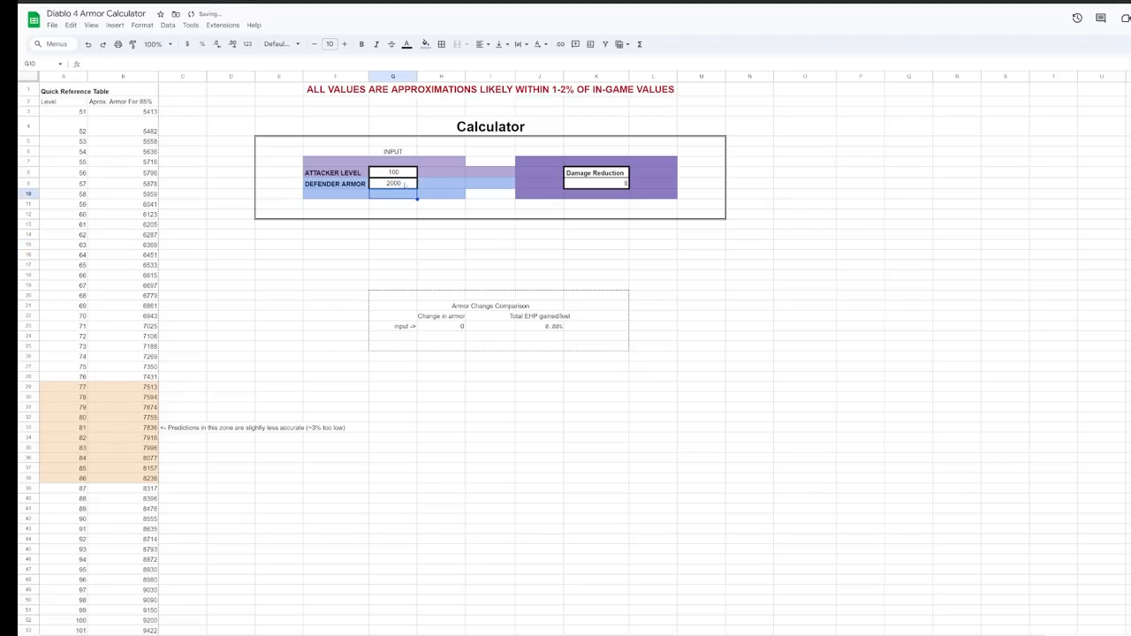
left_click(393, 183)
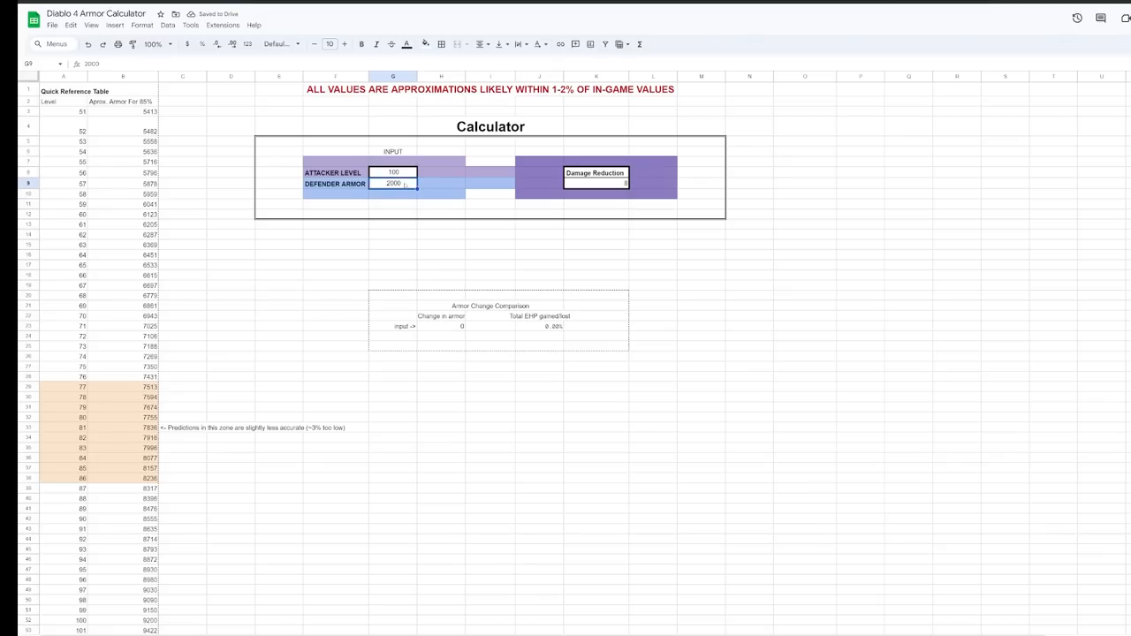
type("4000")
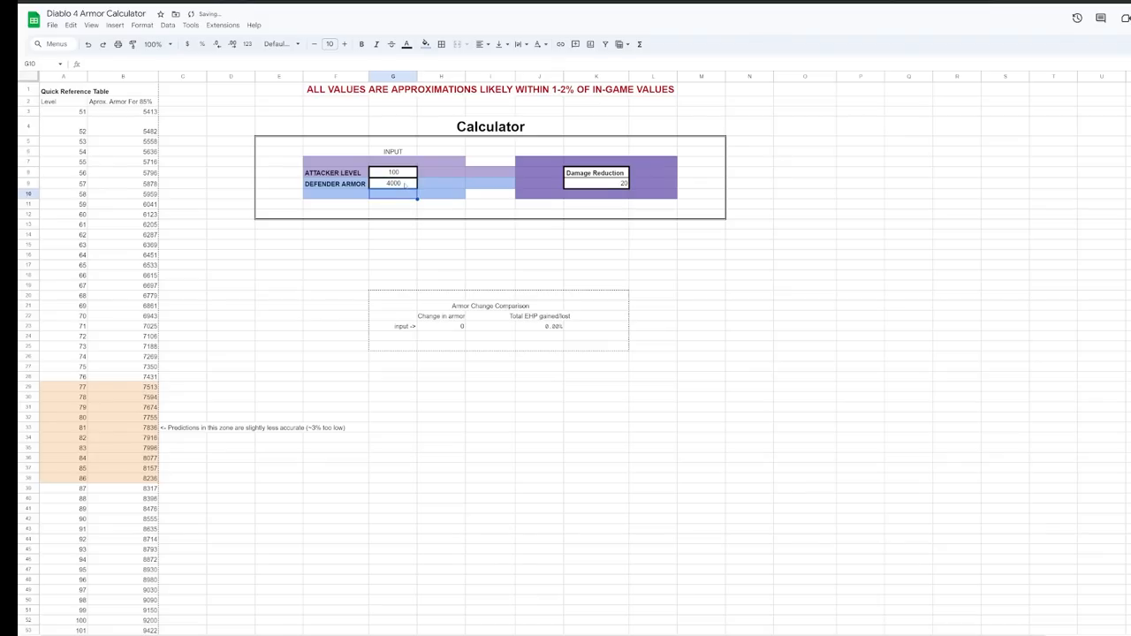
left_click(393, 183)
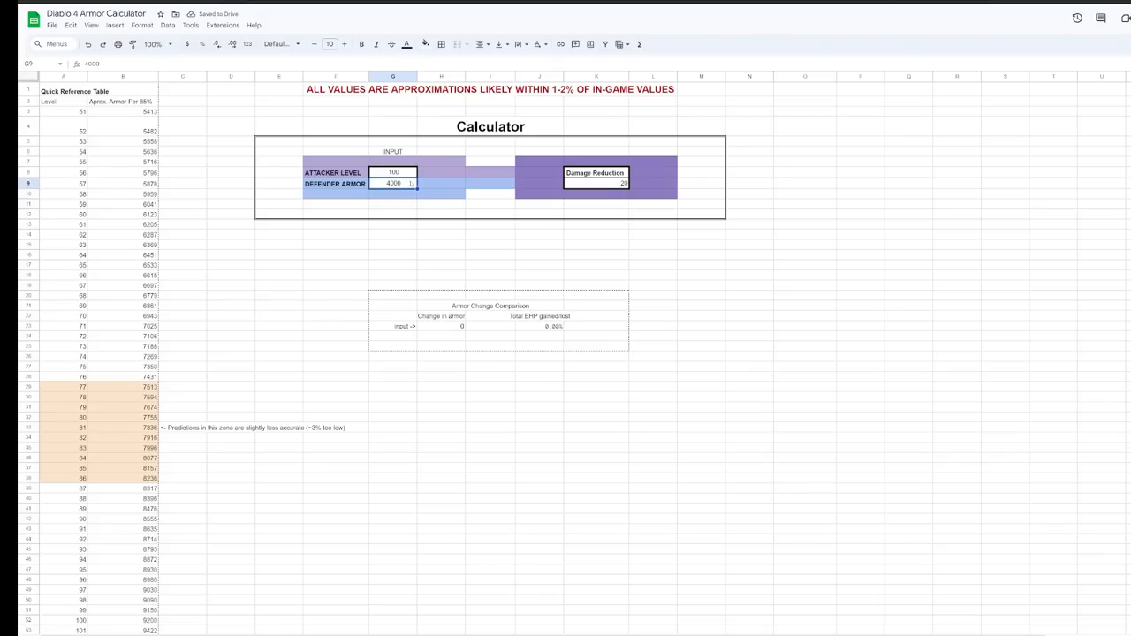
type("6000")
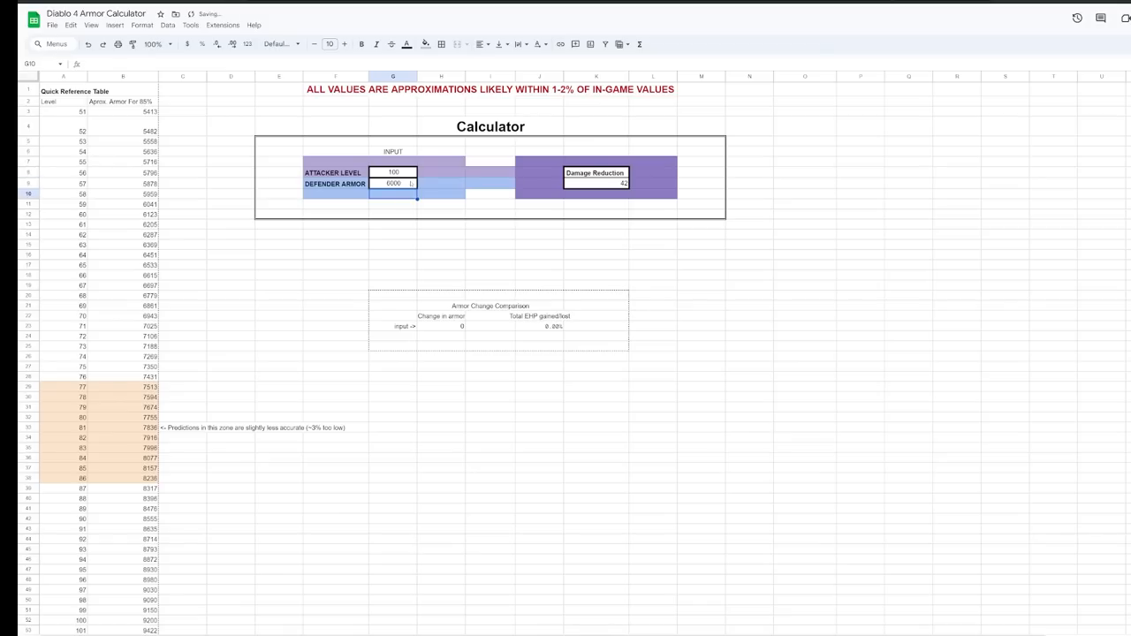
left_click(393, 183)
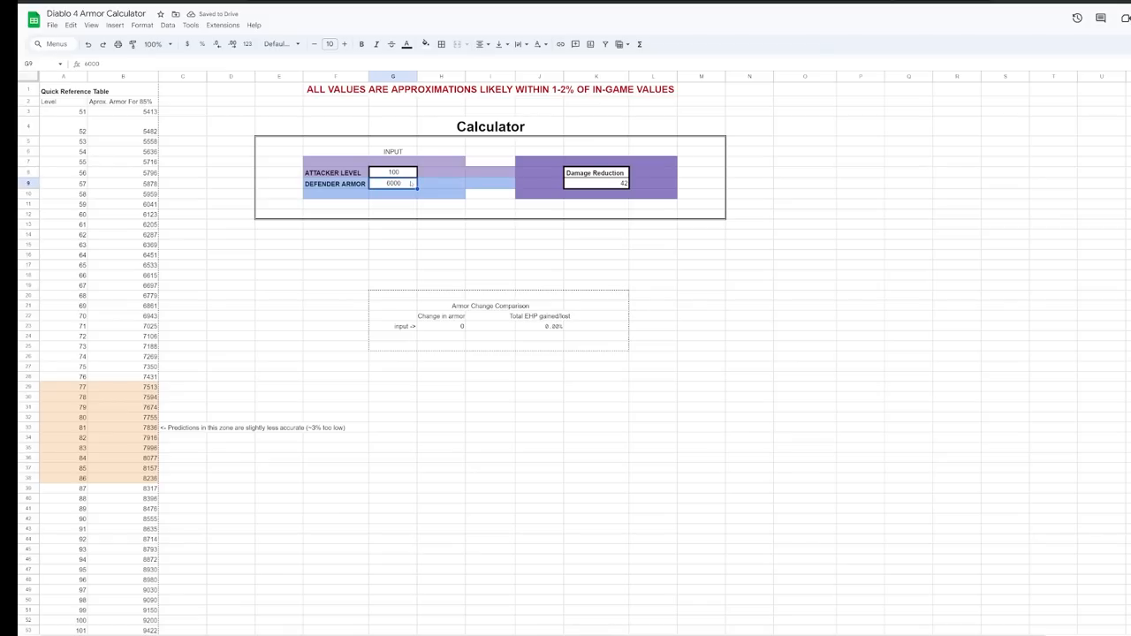
type("9000")
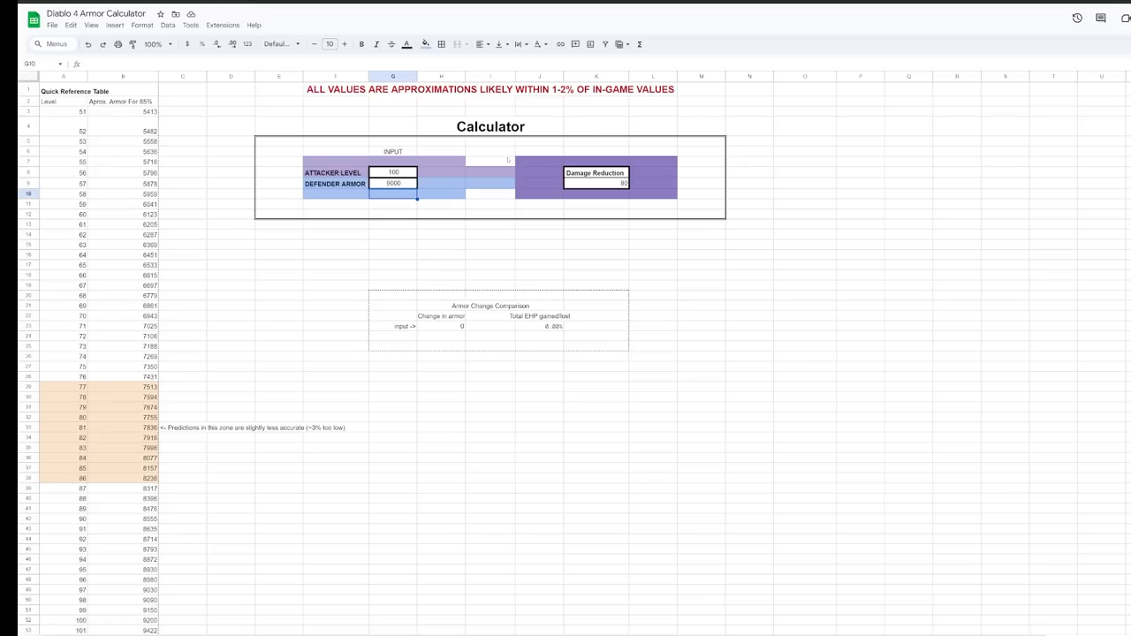
left_click(393, 183)
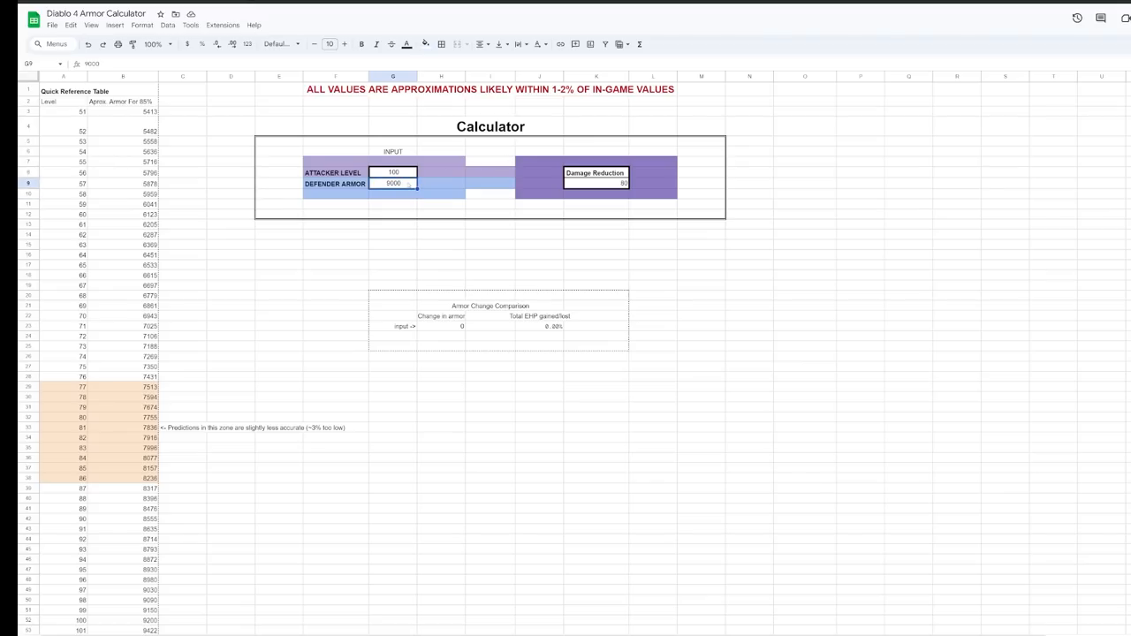
Enter a 300 change in armor and check the total EHP gained
left_click(442, 326)
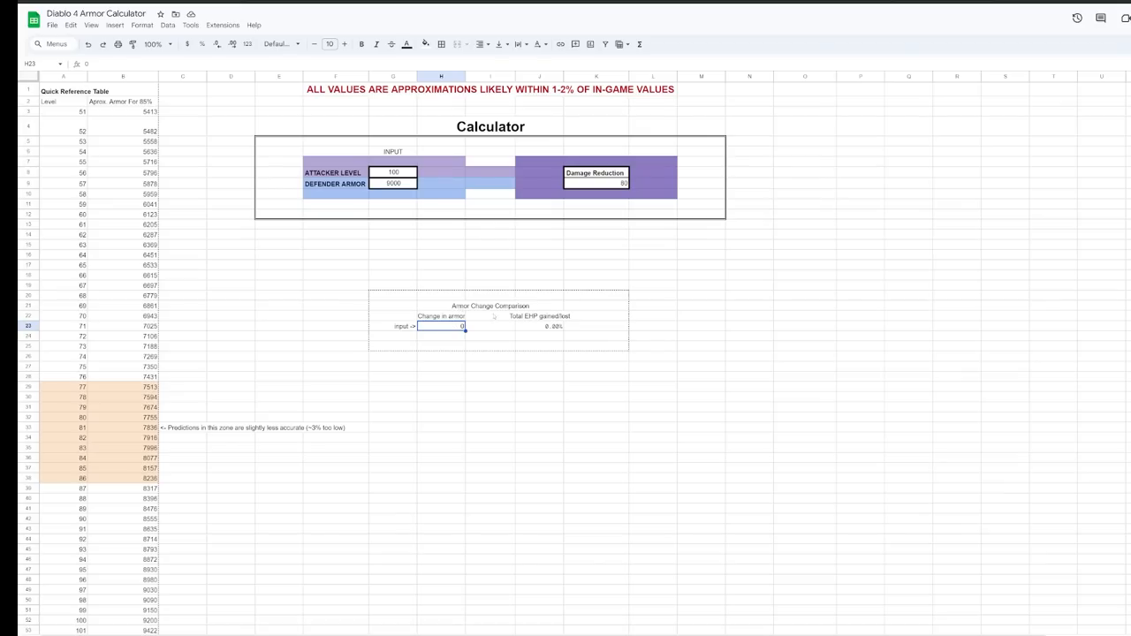
type("1")
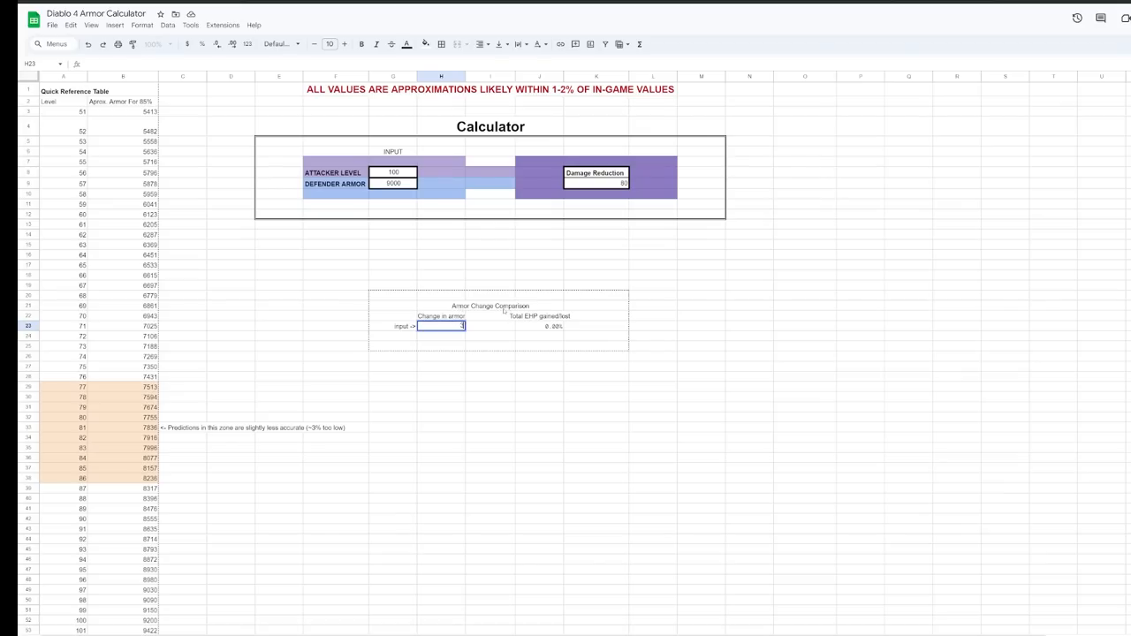
type("300")
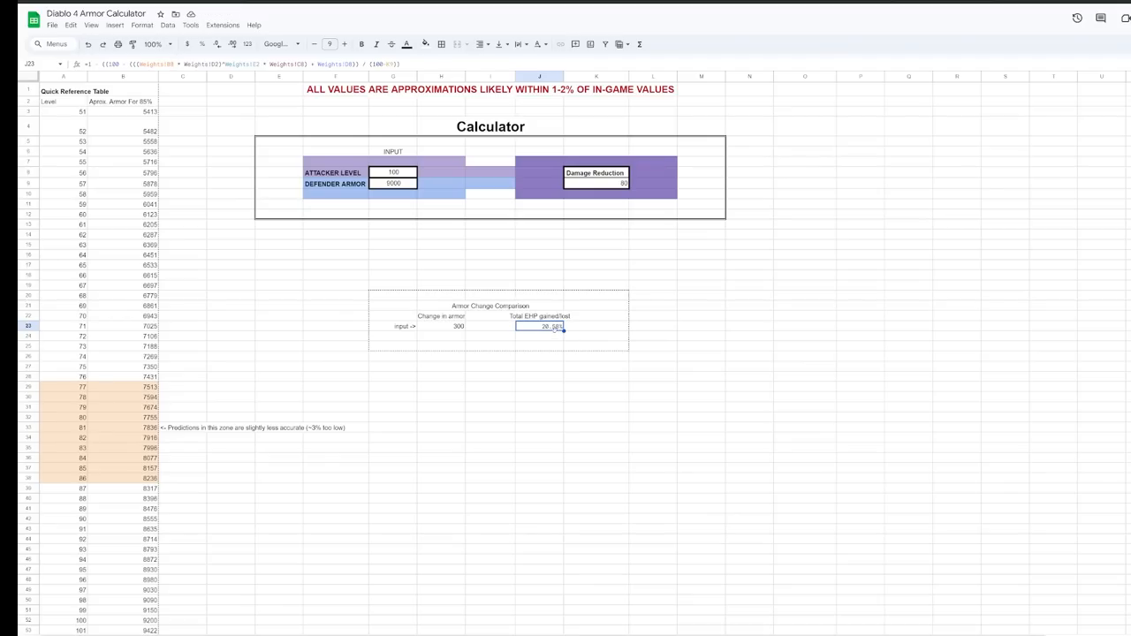
left_click(392, 183)
type("5896")
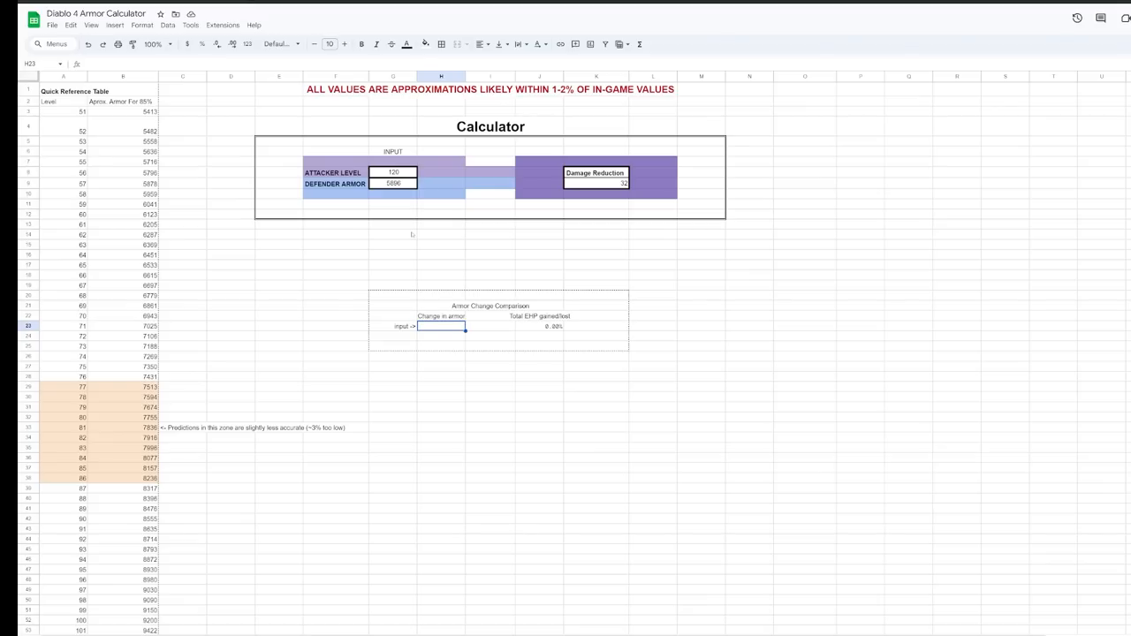
mouse_move(409, 233)
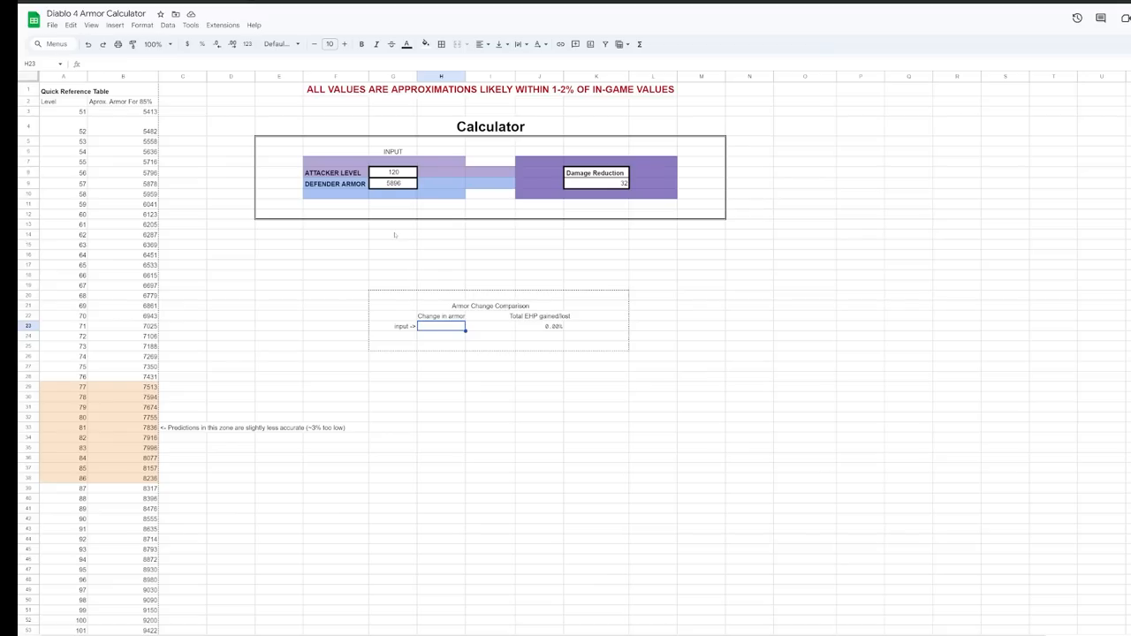
mouse_move(364, 203)
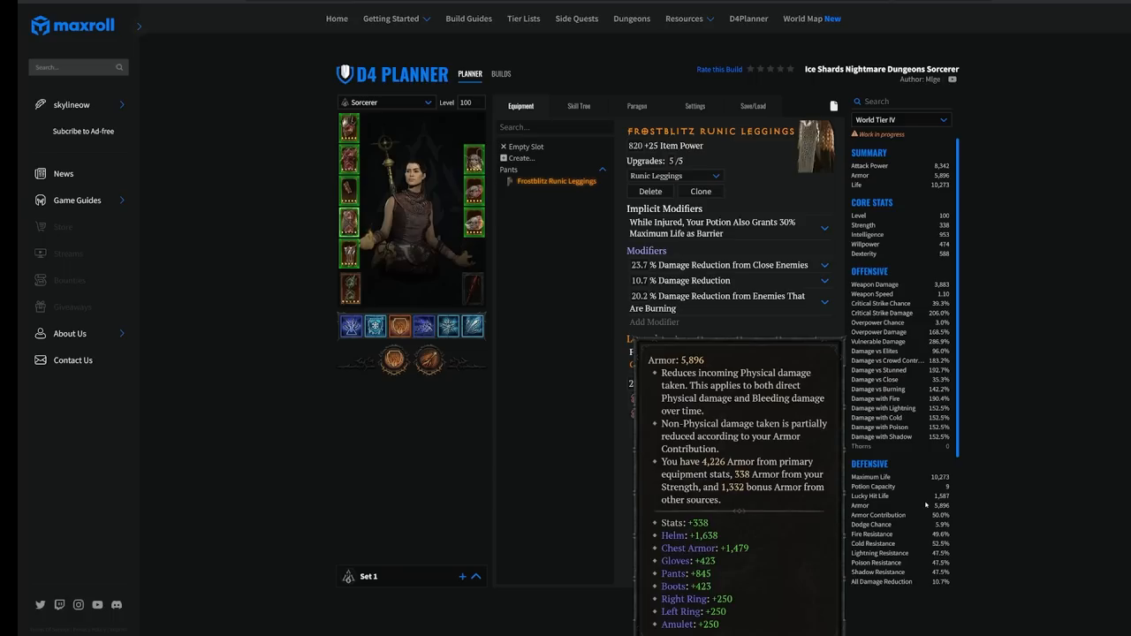
mouse_move(925, 508)
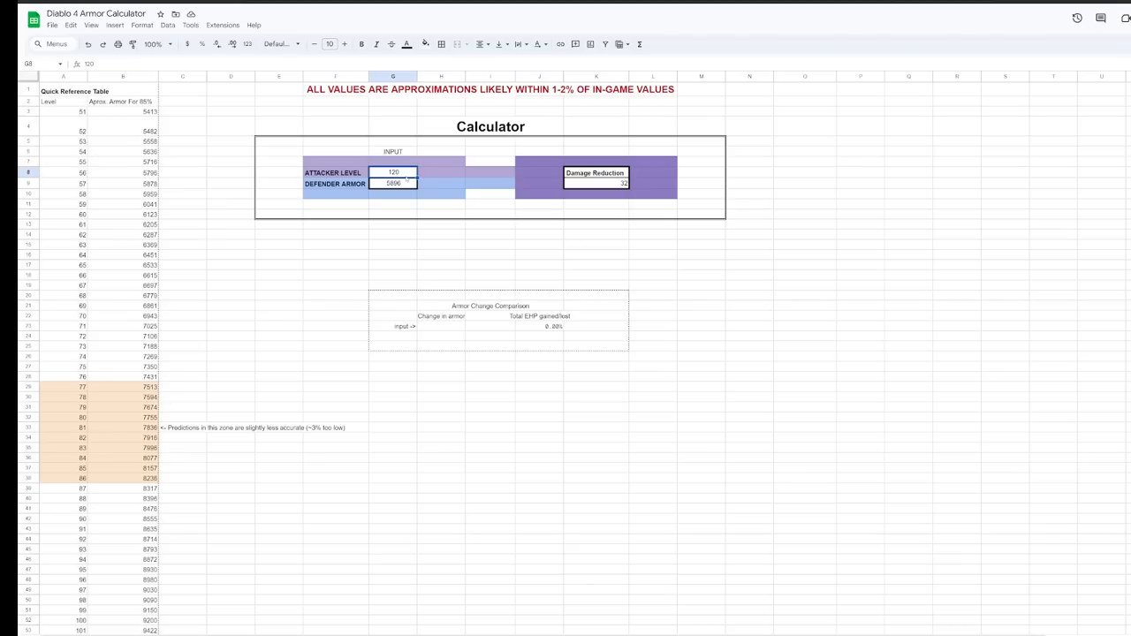
Return to the armor calculator and check the attacker level entry
left_click(596, 183)
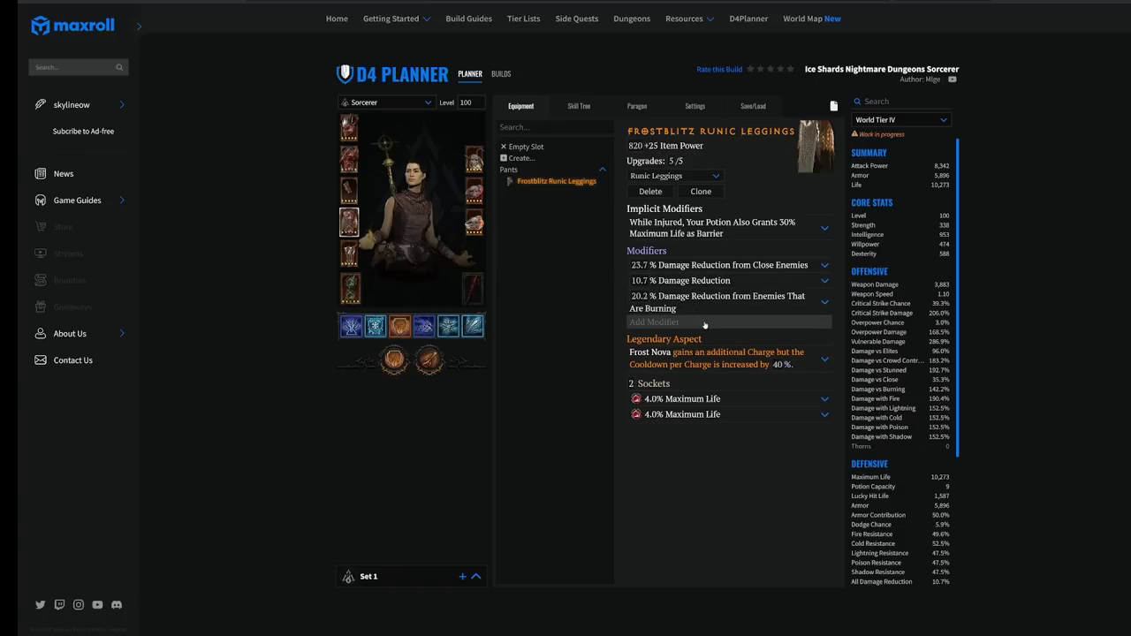
mouse_move(720, 265)
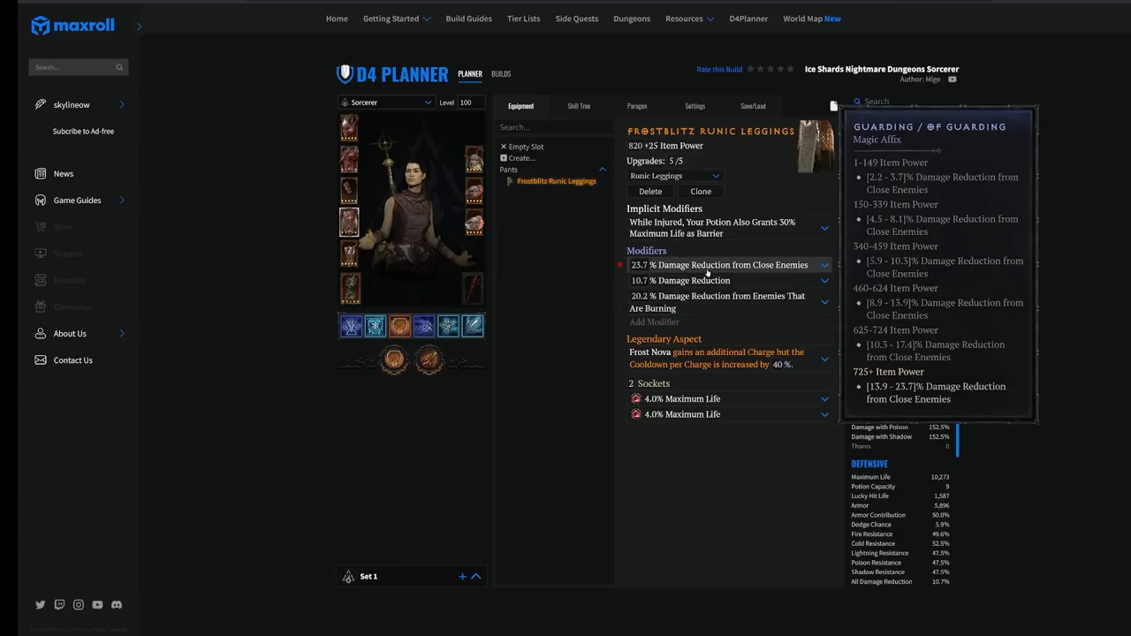
mouse_move(717, 301)
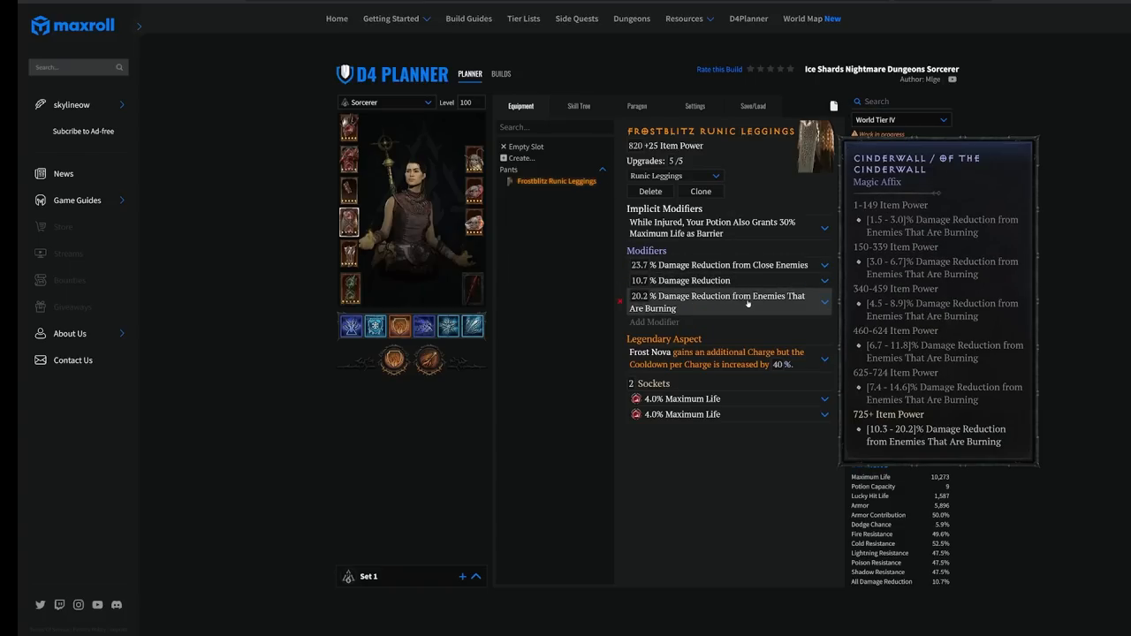
Search the leggings' add-modifier list for 'armo' to find the Total Armor affix
left_click(724, 321)
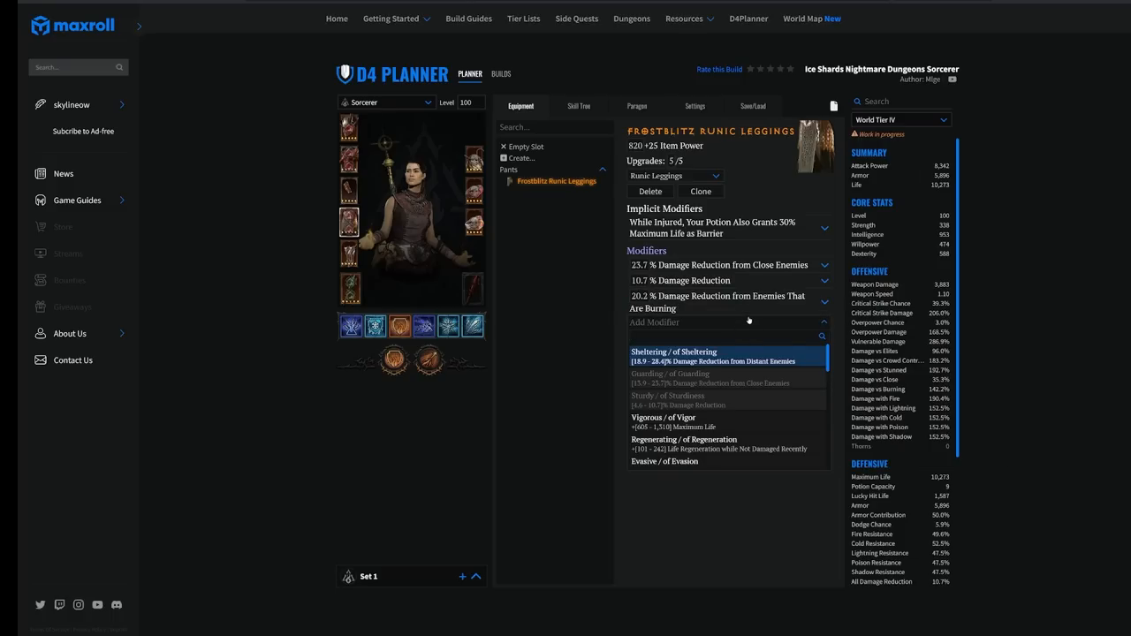
left_click(725, 336)
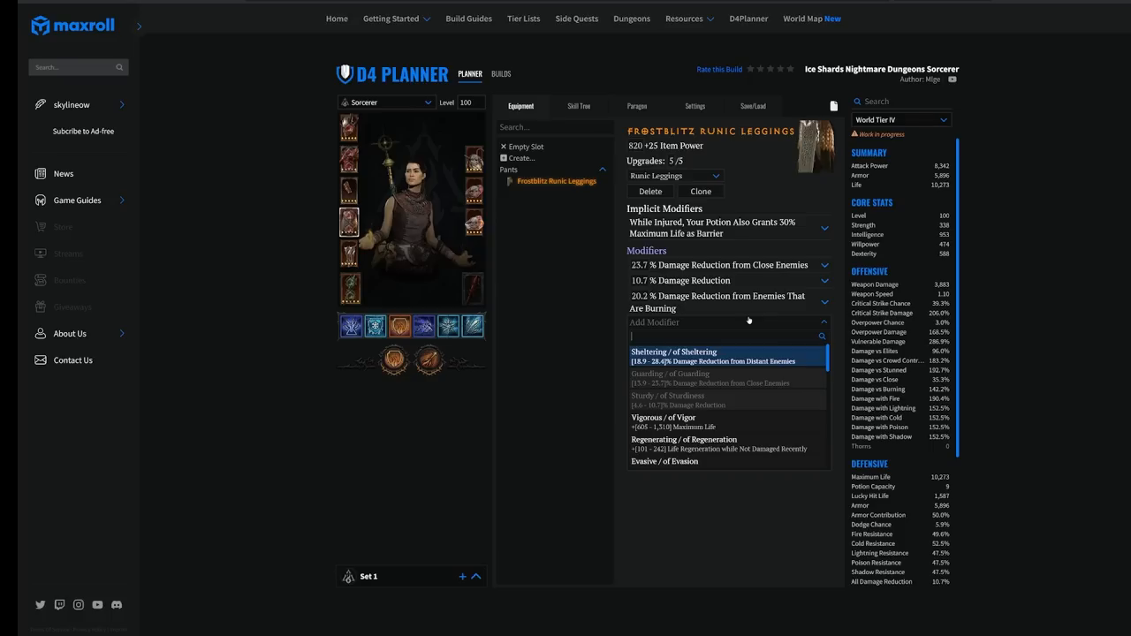
type("life")
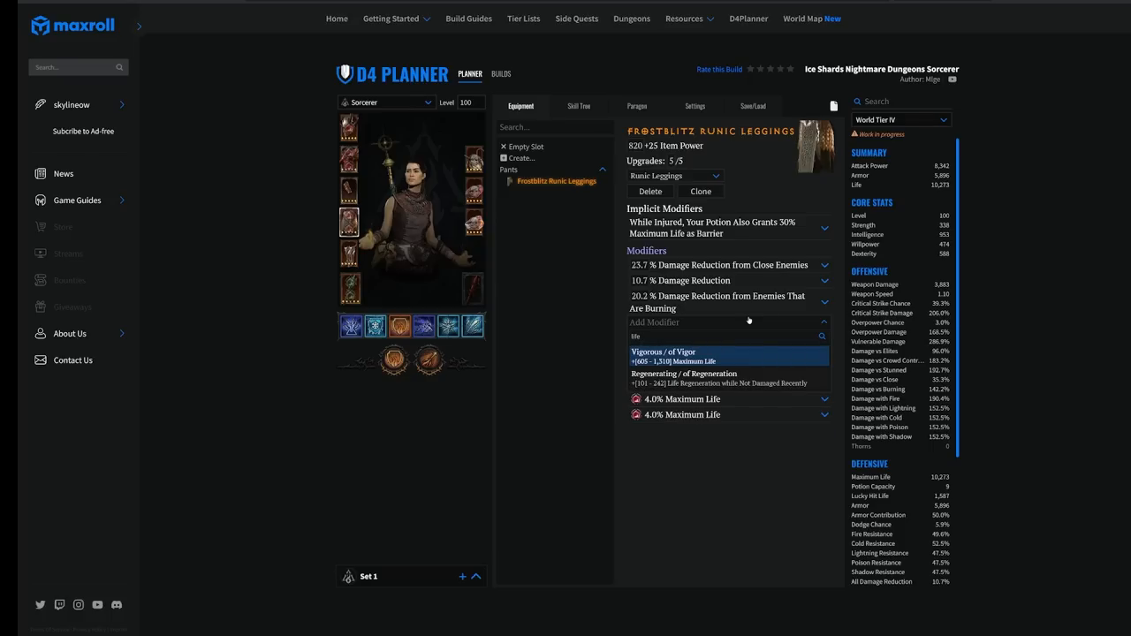
type("armo")
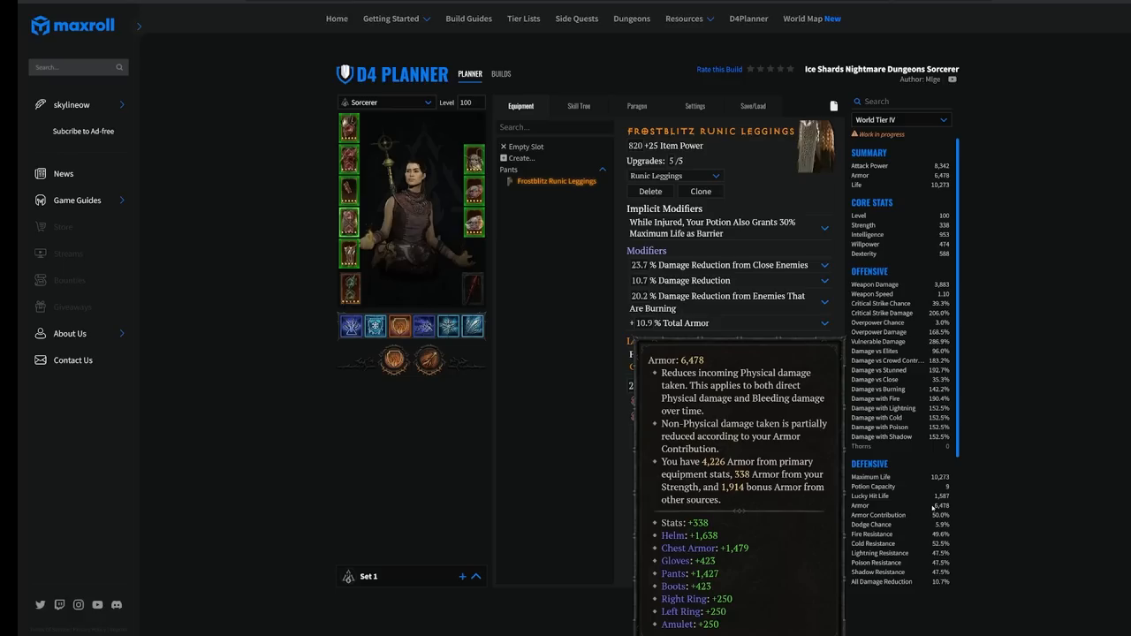
mouse_move(932, 508)
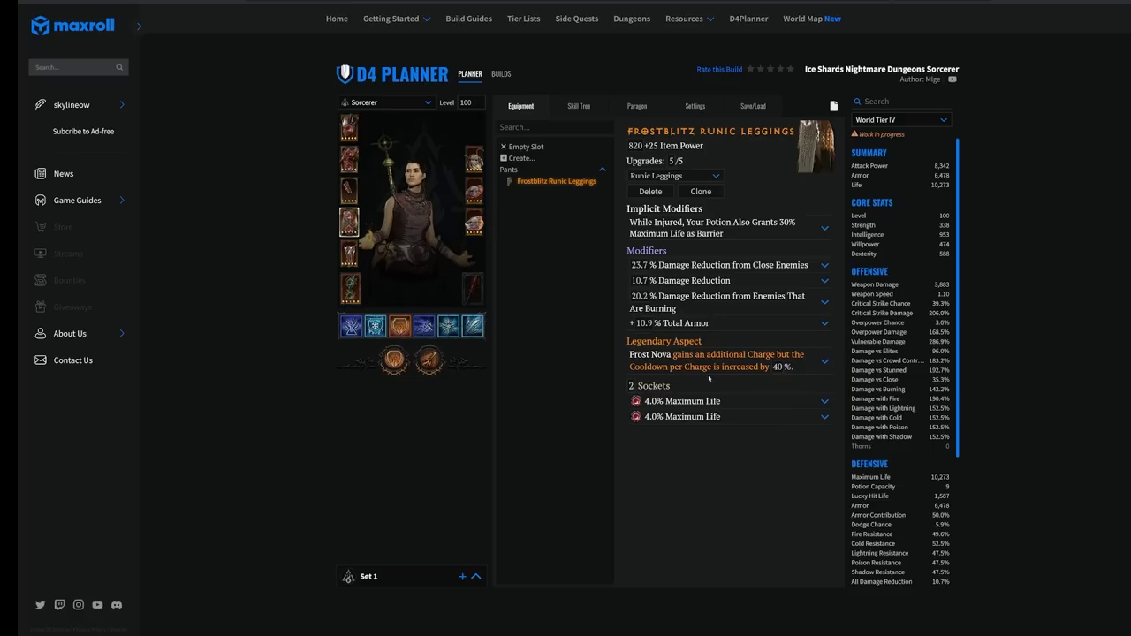
mouse_move(671, 323)
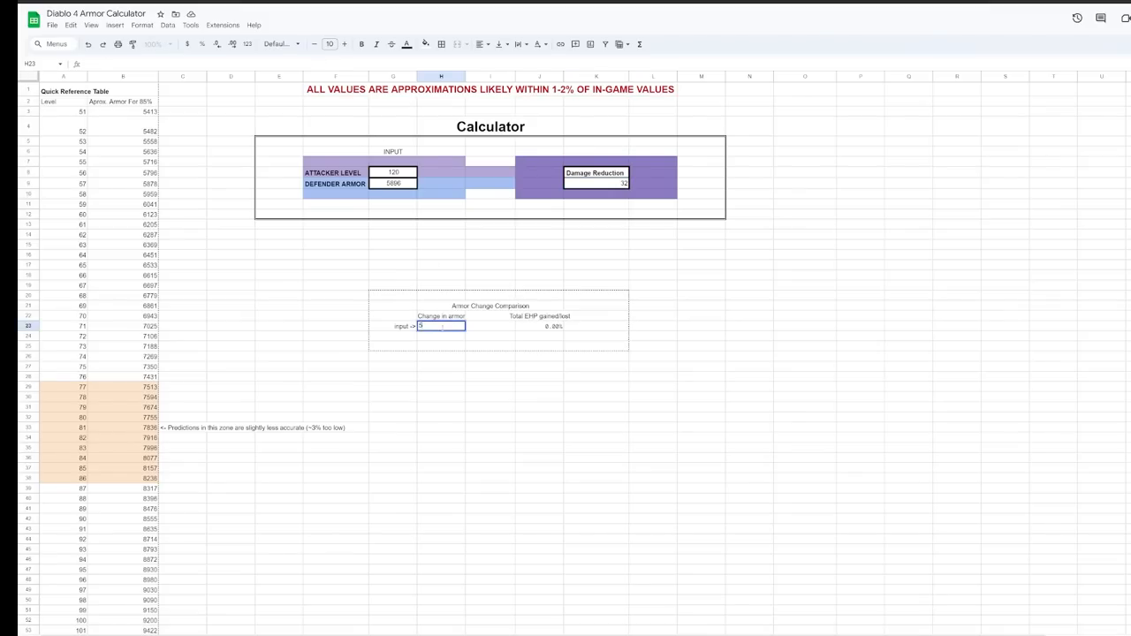
Enter a 582 armor change and inspect the 8.23% total EHP gained formula
type("582")
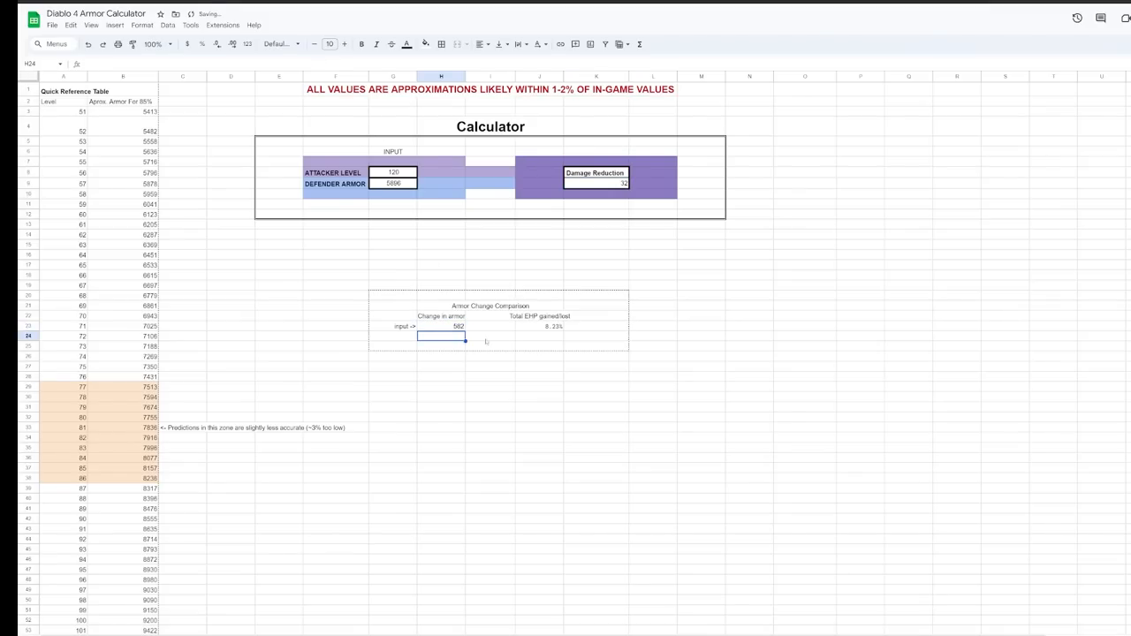
left_click(552, 327)
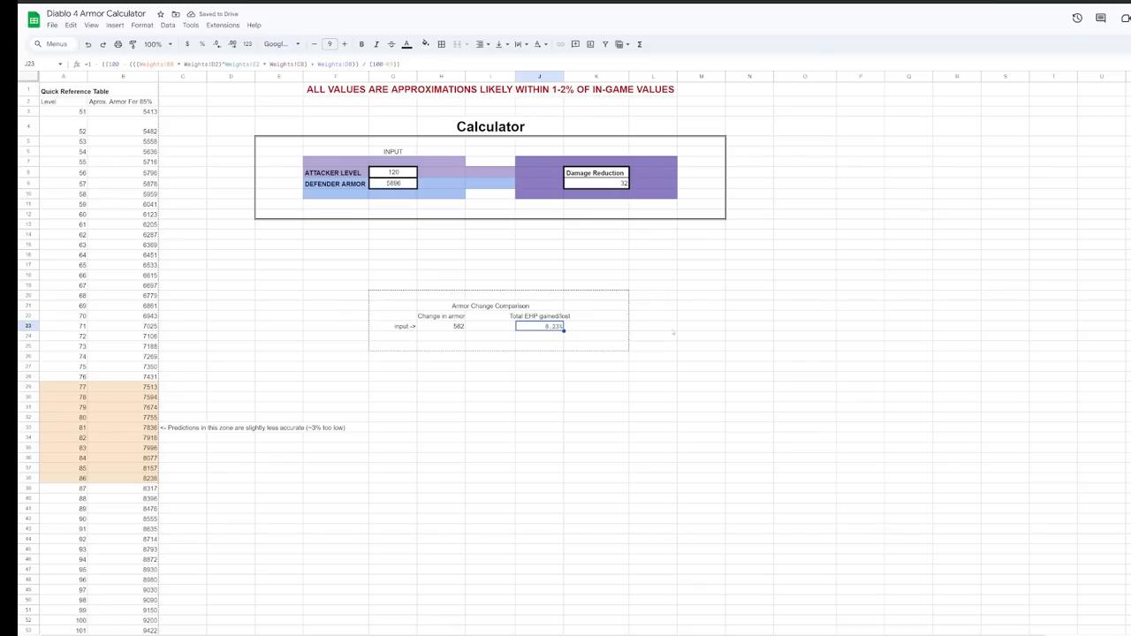
mouse_move(644, 312)
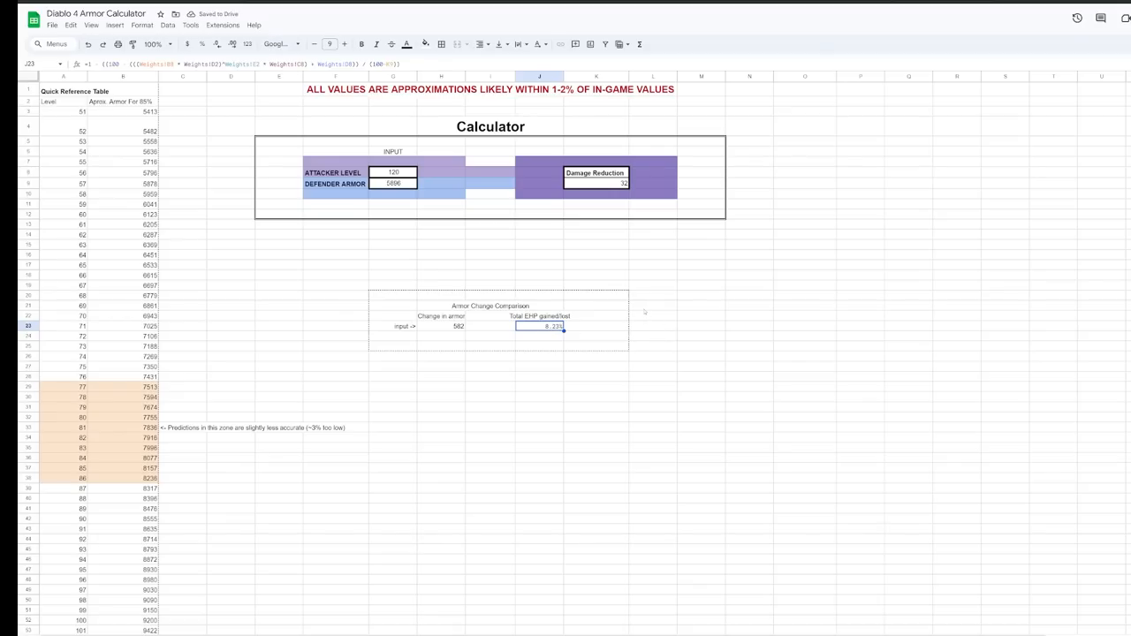
mouse_move(644, 328)
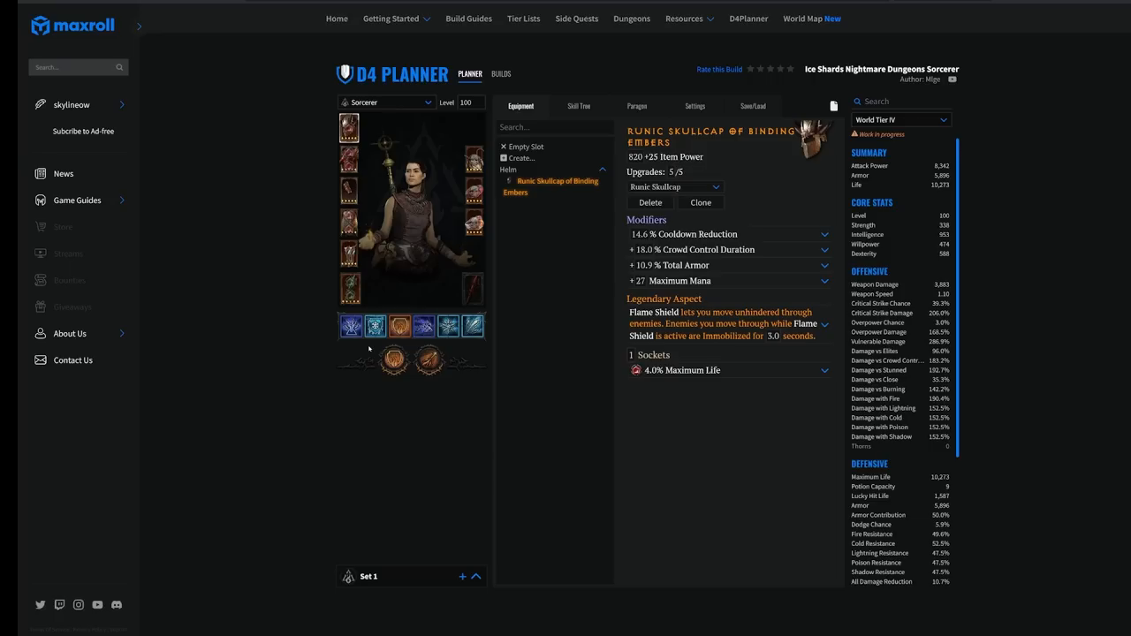
left_click(348, 220)
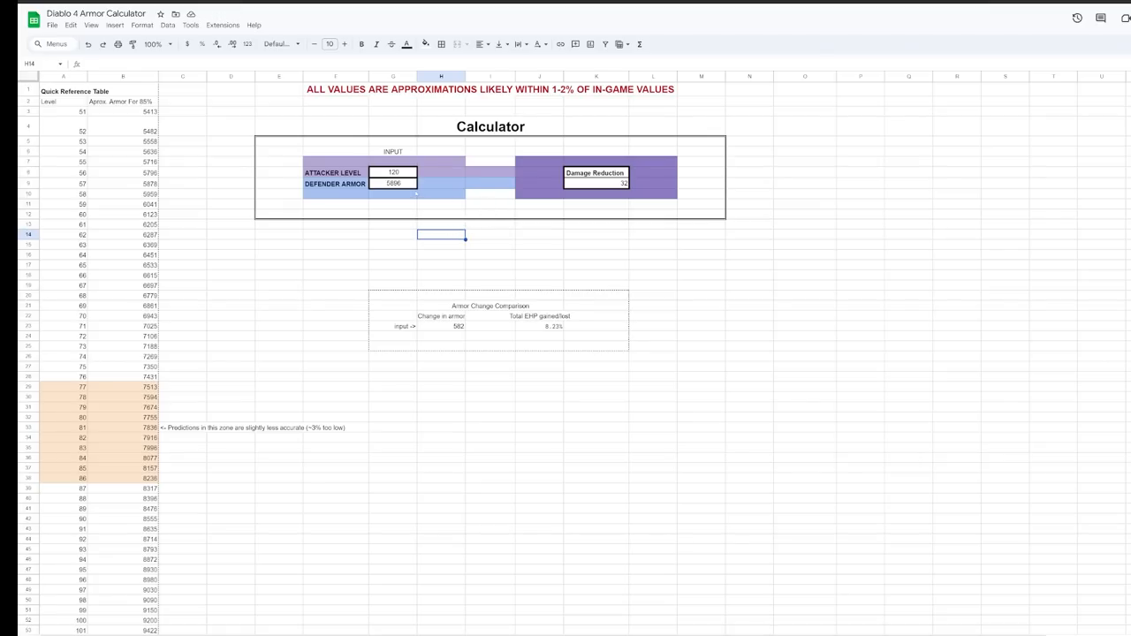
left_click(393, 183)
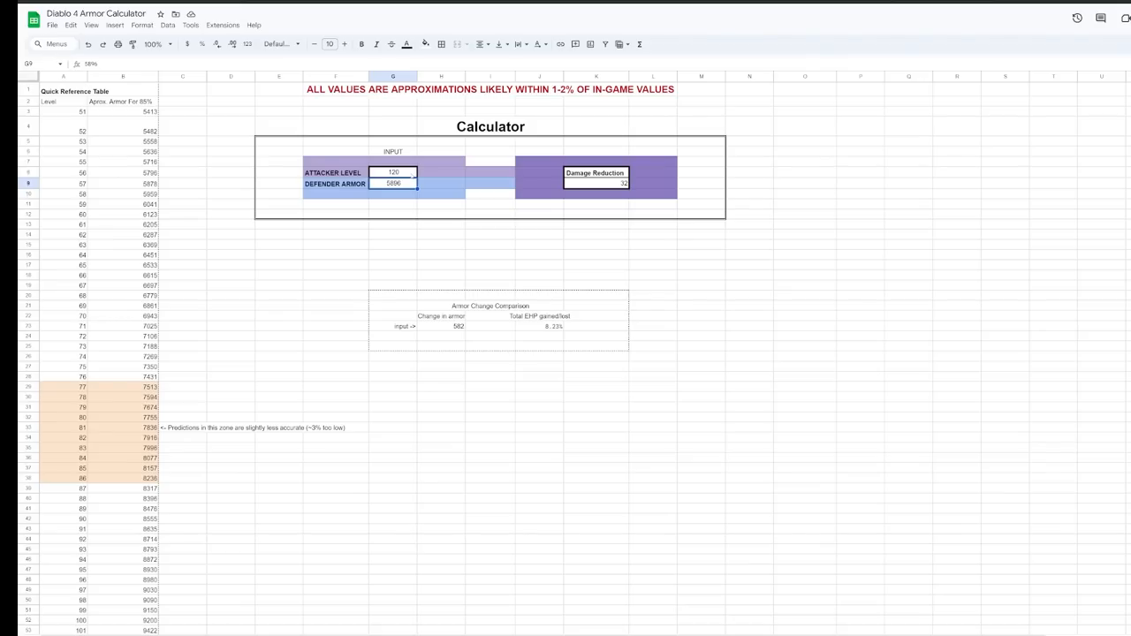
type("8000")
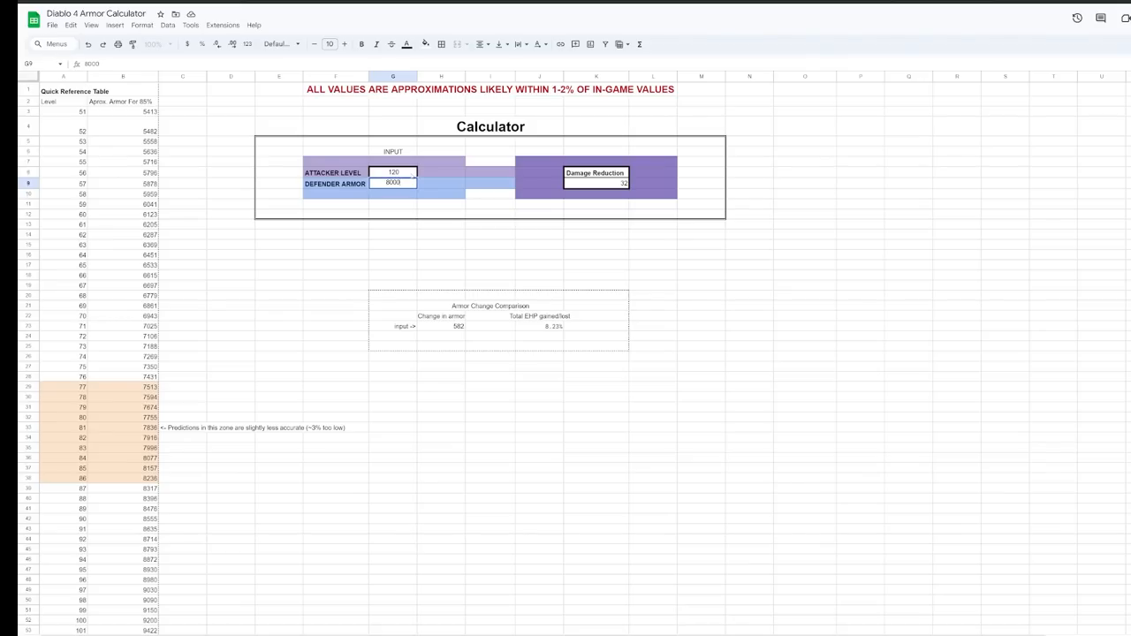
left_click(392, 183)
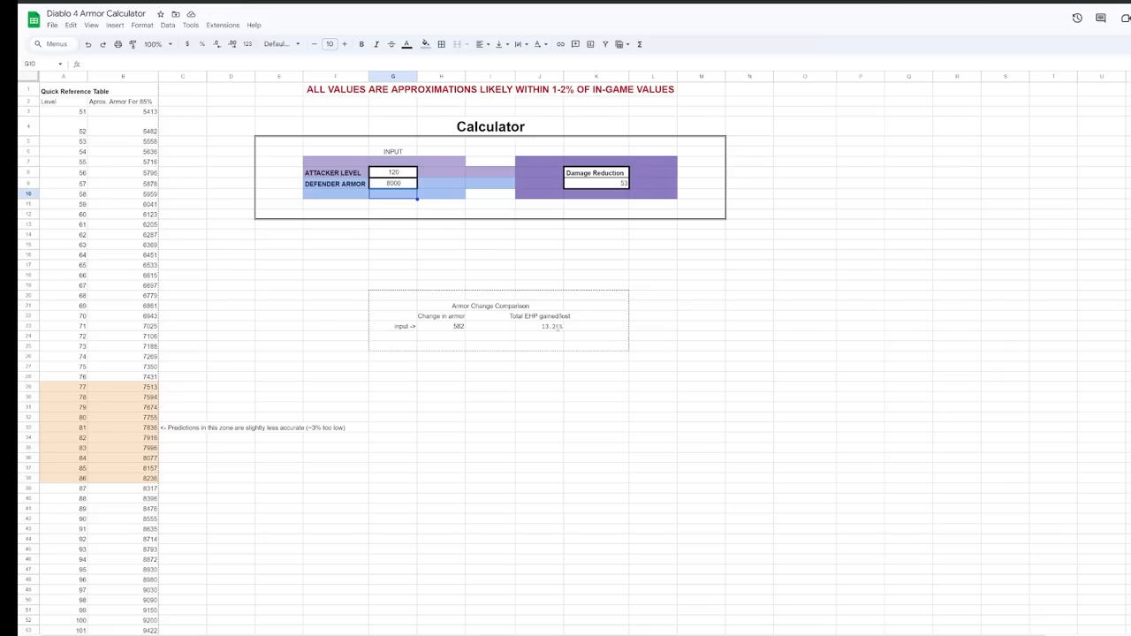
left_click(552, 326)
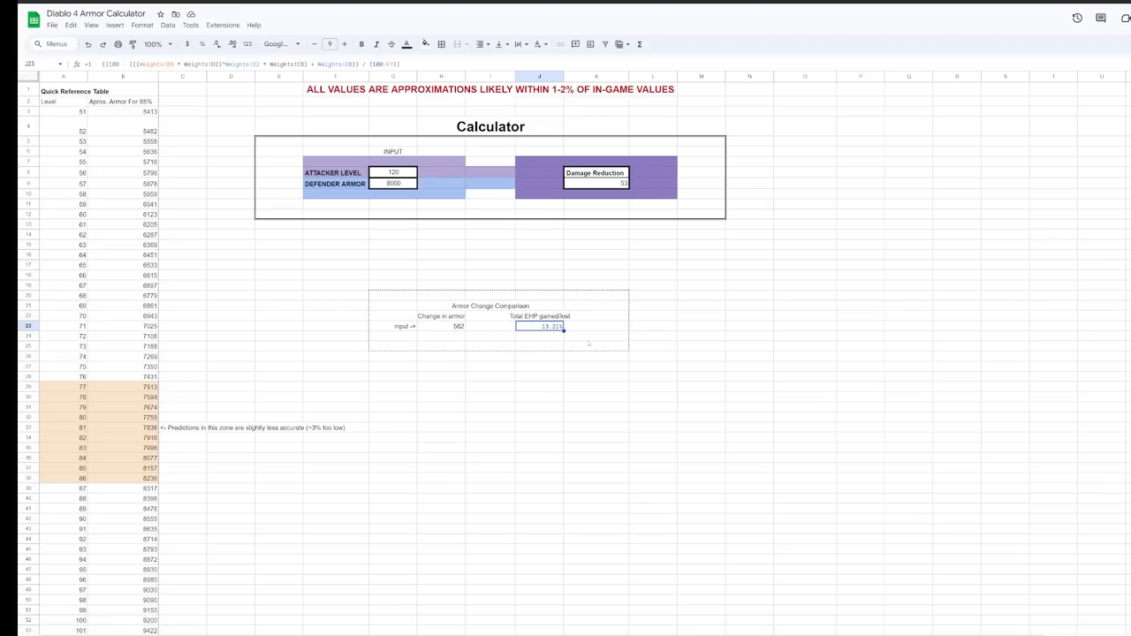
left_click(597, 339)
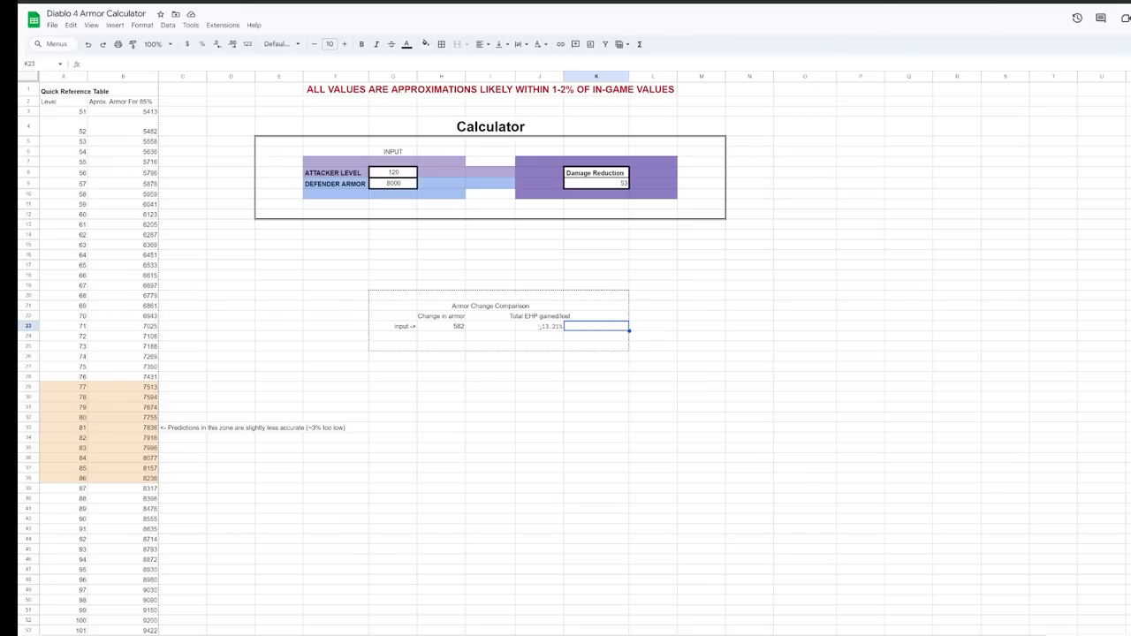
left_click(392, 183)
type("5896")
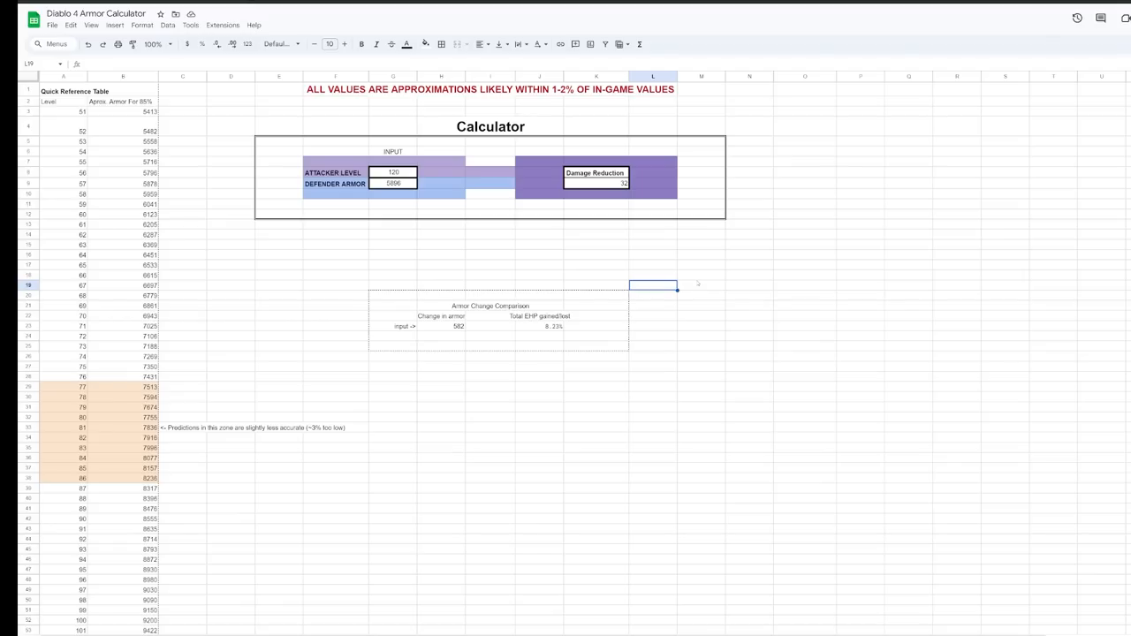
mouse_move(685, 265)
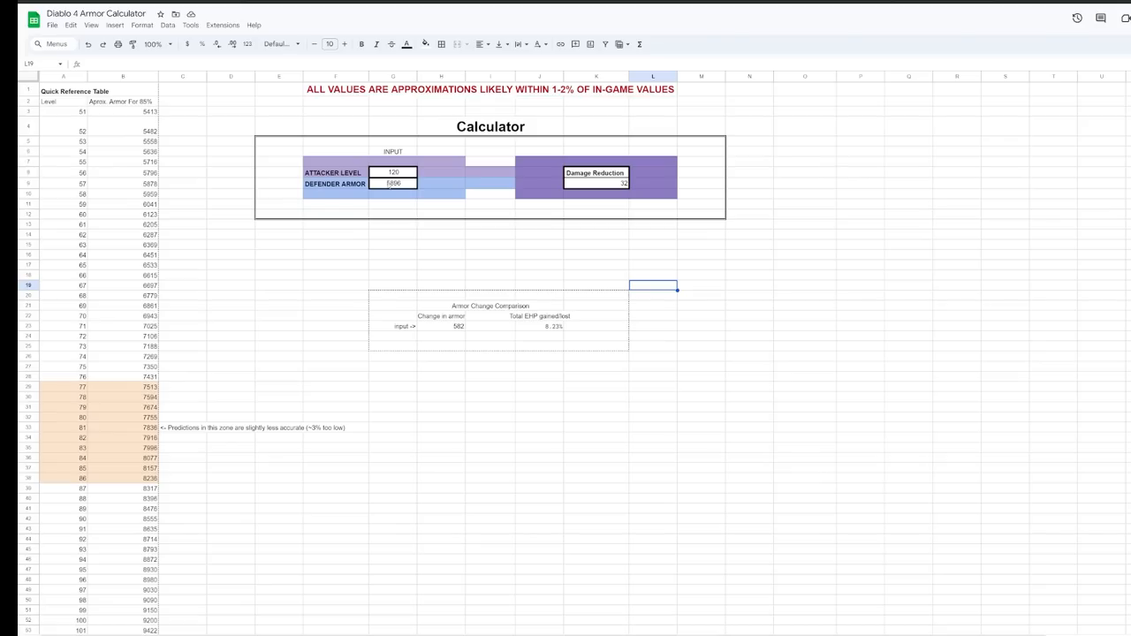
Set defender armor to 5150, then 6500, and review the 9.32% EHP gained
left_click(392, 183)
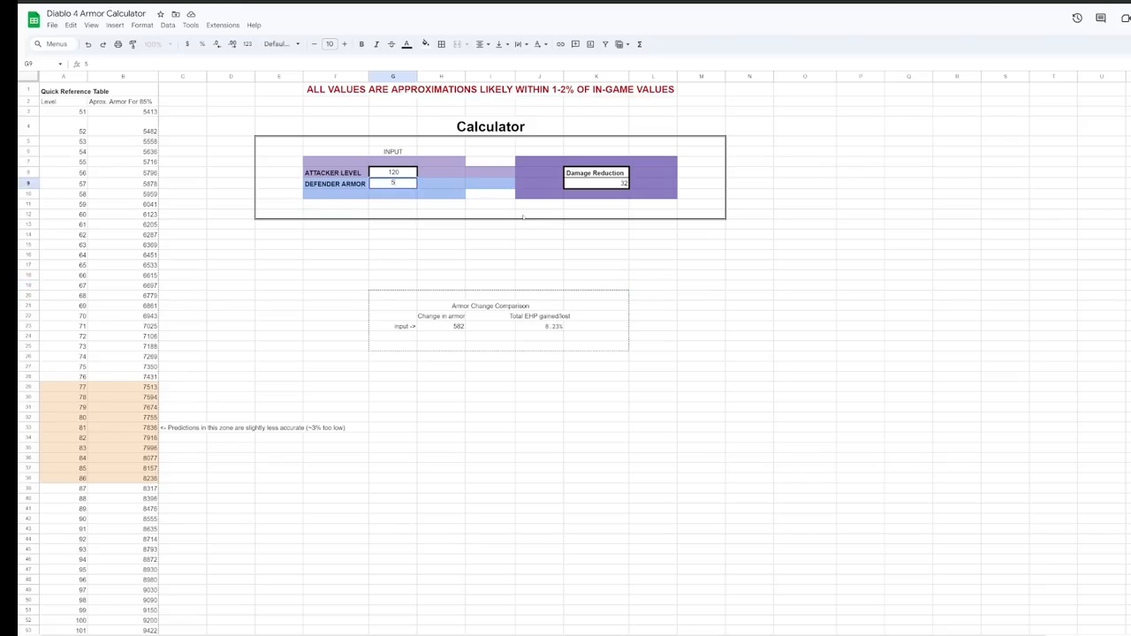
type("5150")
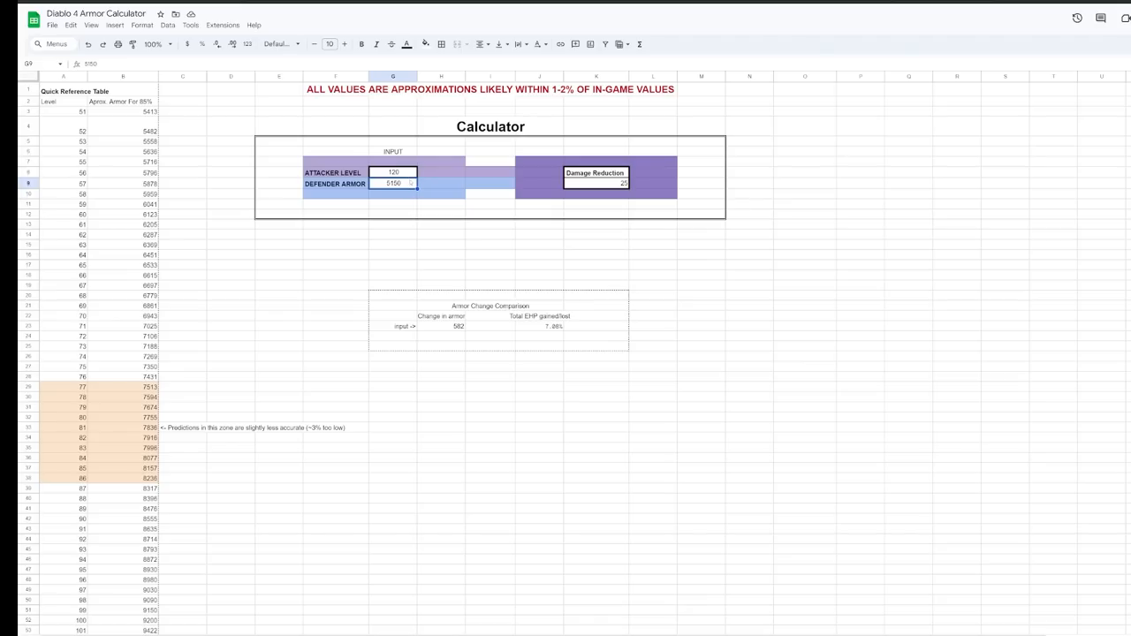
type("6500")
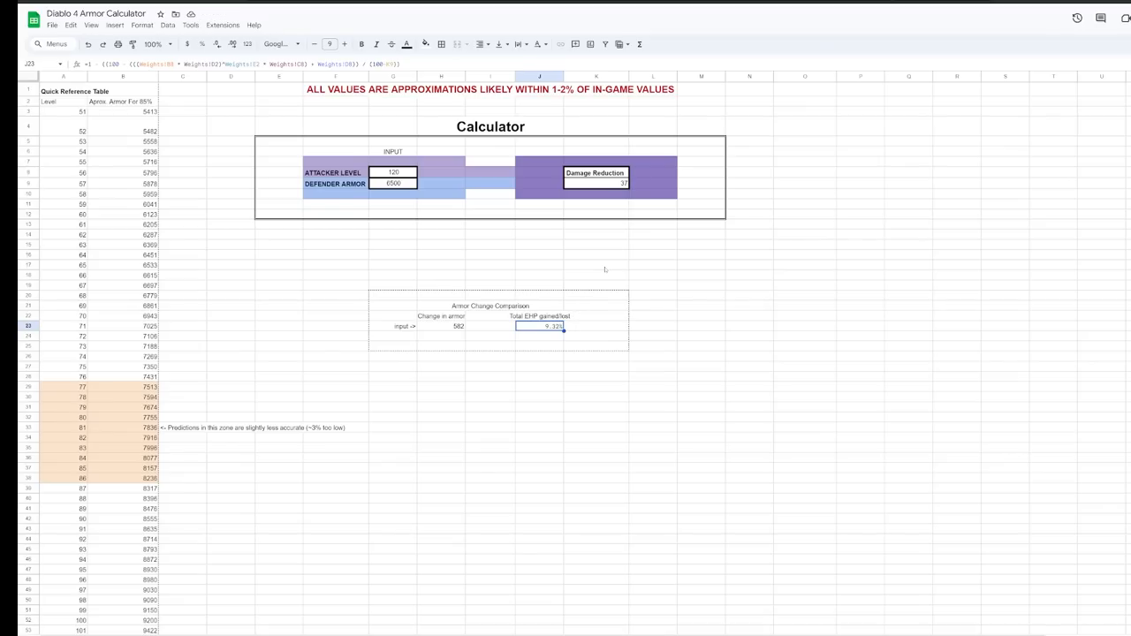
mouse_move(521, 242)
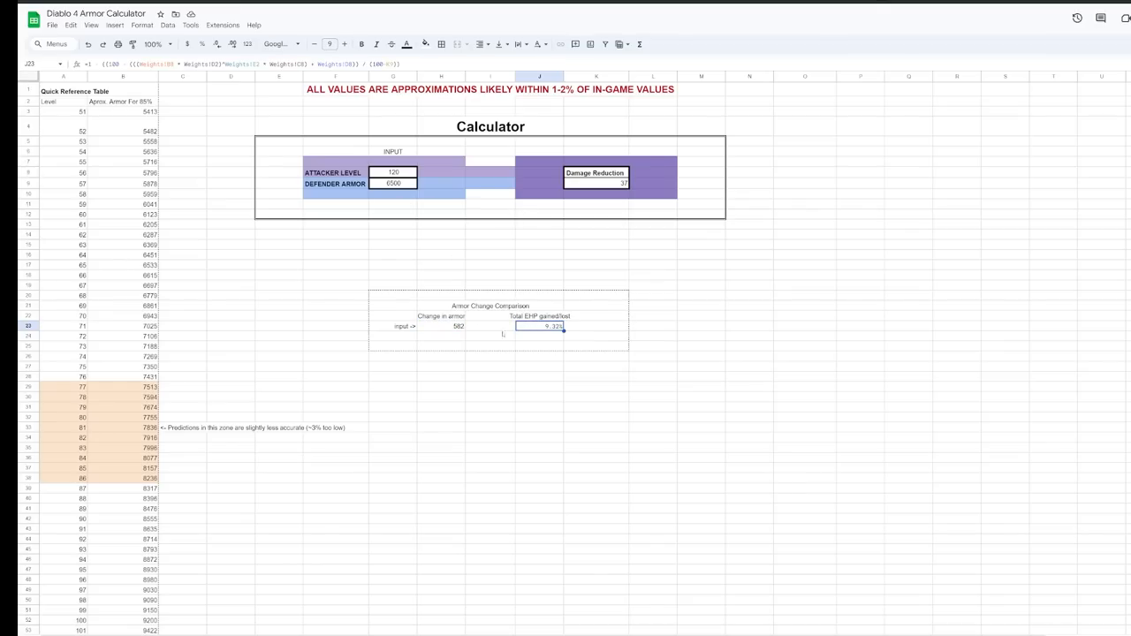
left_click(441, 326)
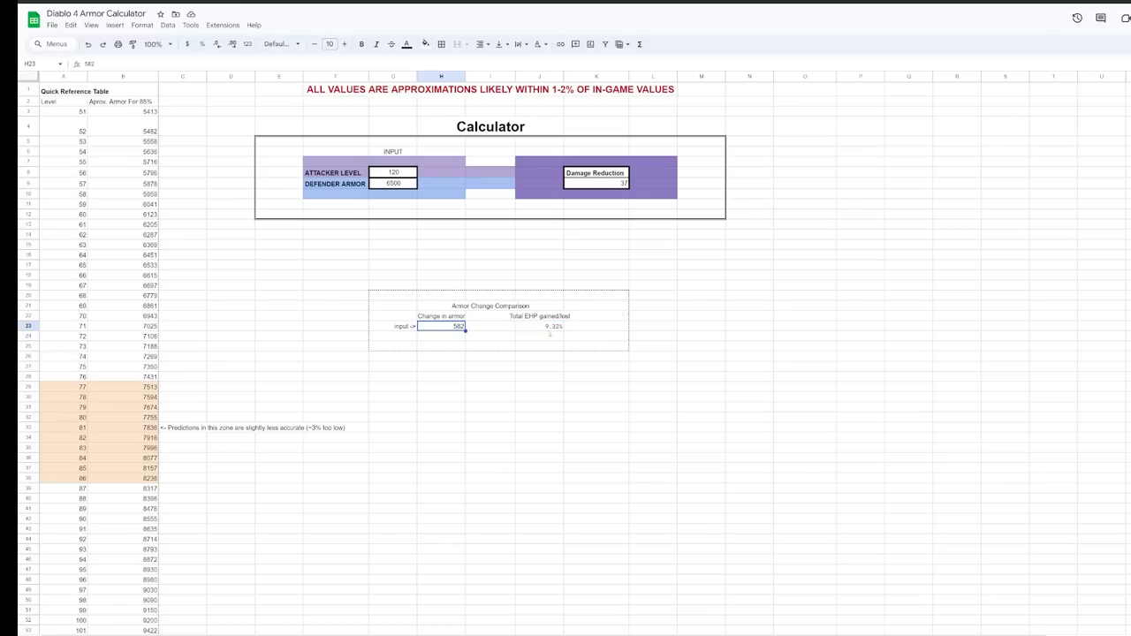
left_click(552, 326)
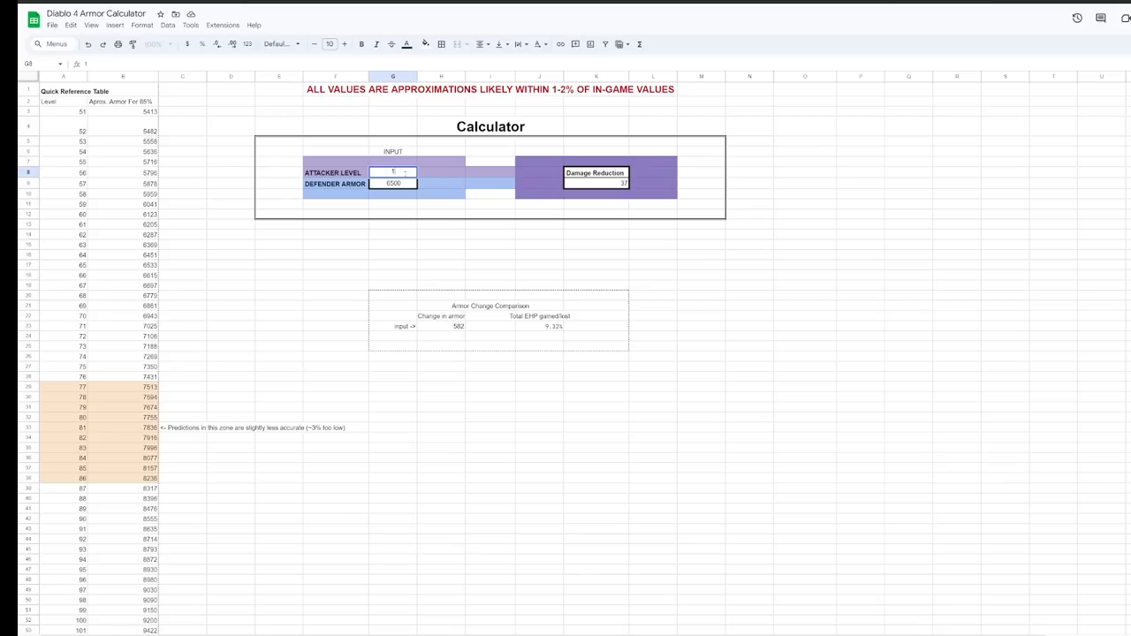
Set attacker level 120 and defender armor 4000, then check J23's 5.52% EHP gained
type("120")
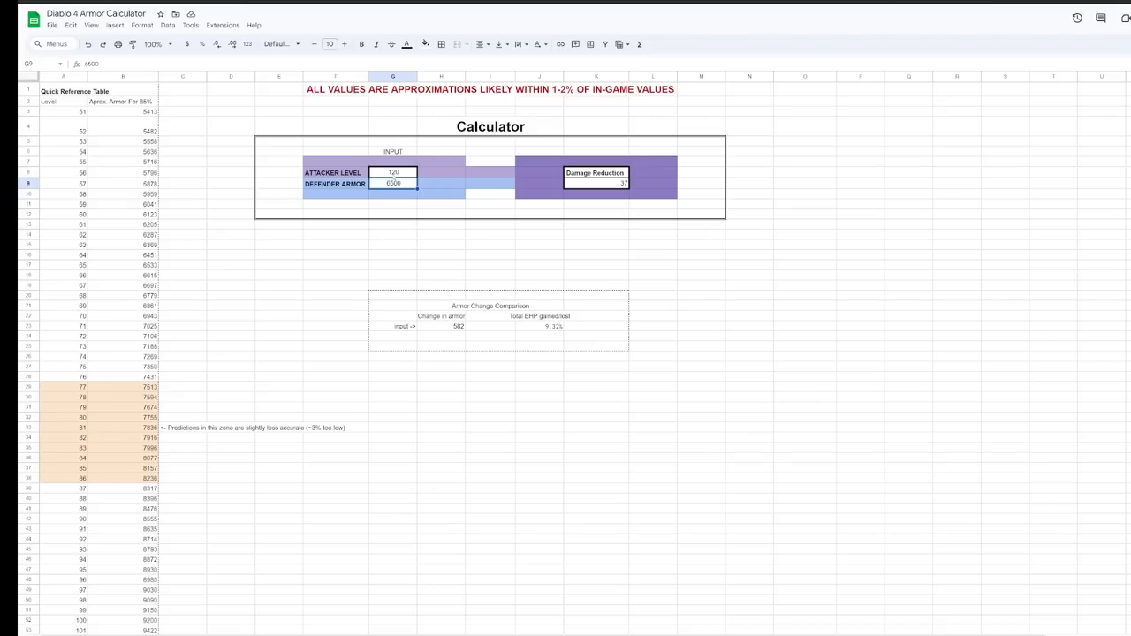
mouse_move(444, 223)
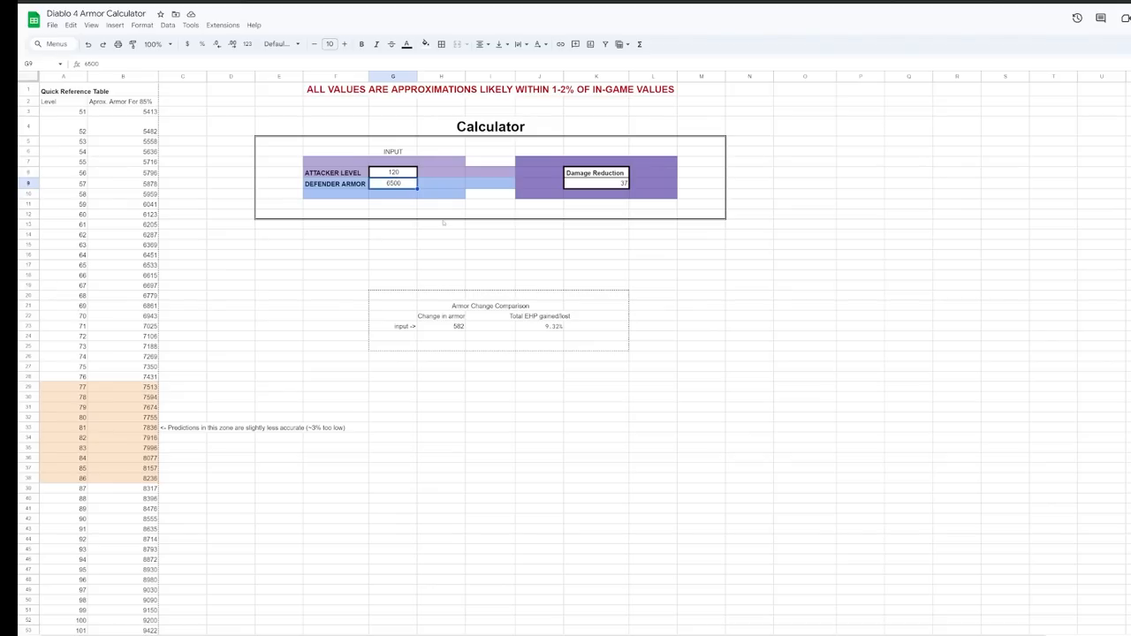
type("5000")
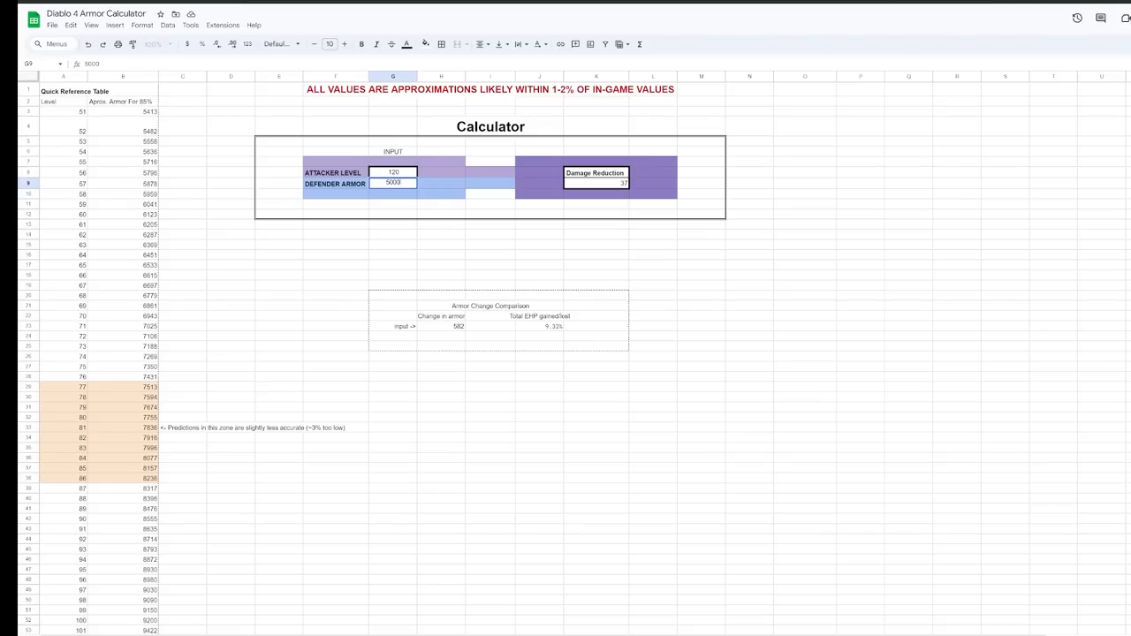
type("4000")
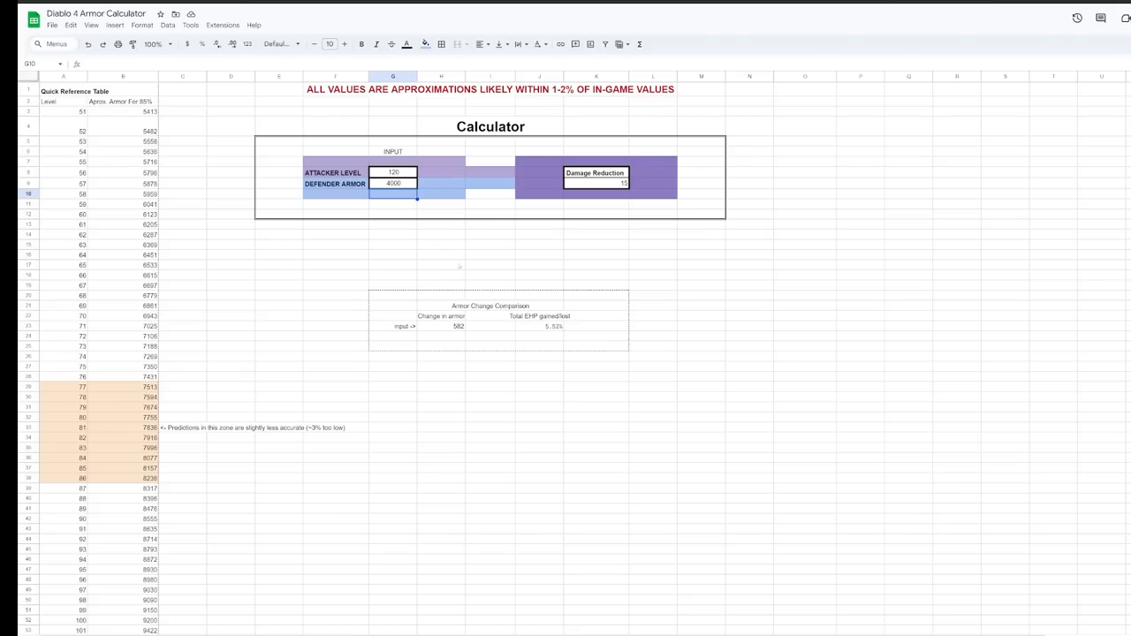
left_click(554, 326)
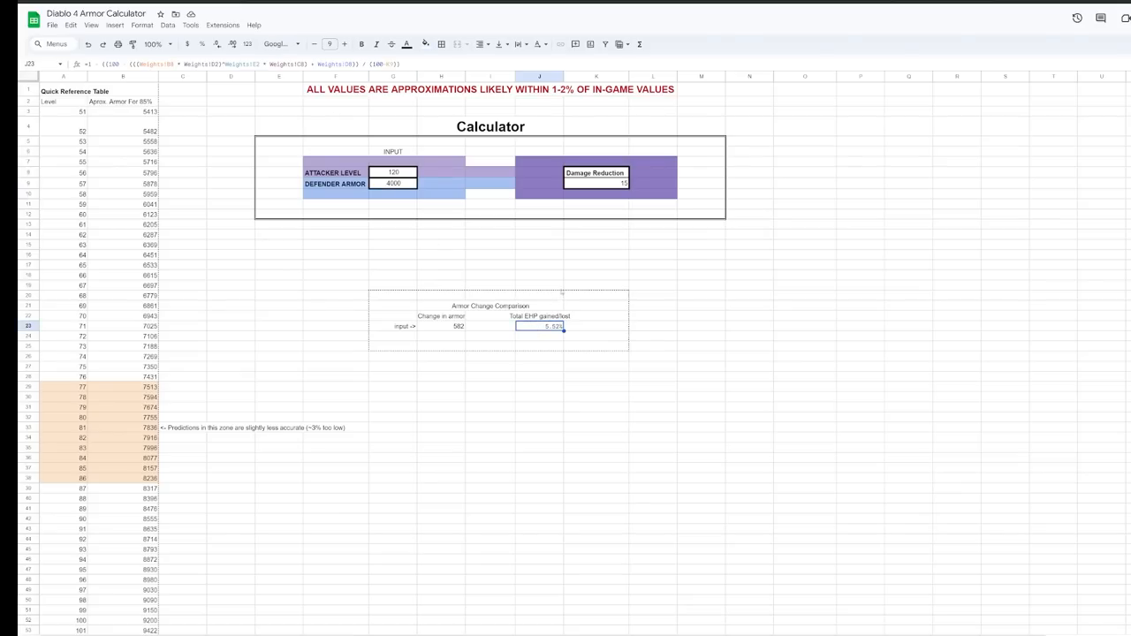
mouse_move(589, 258)
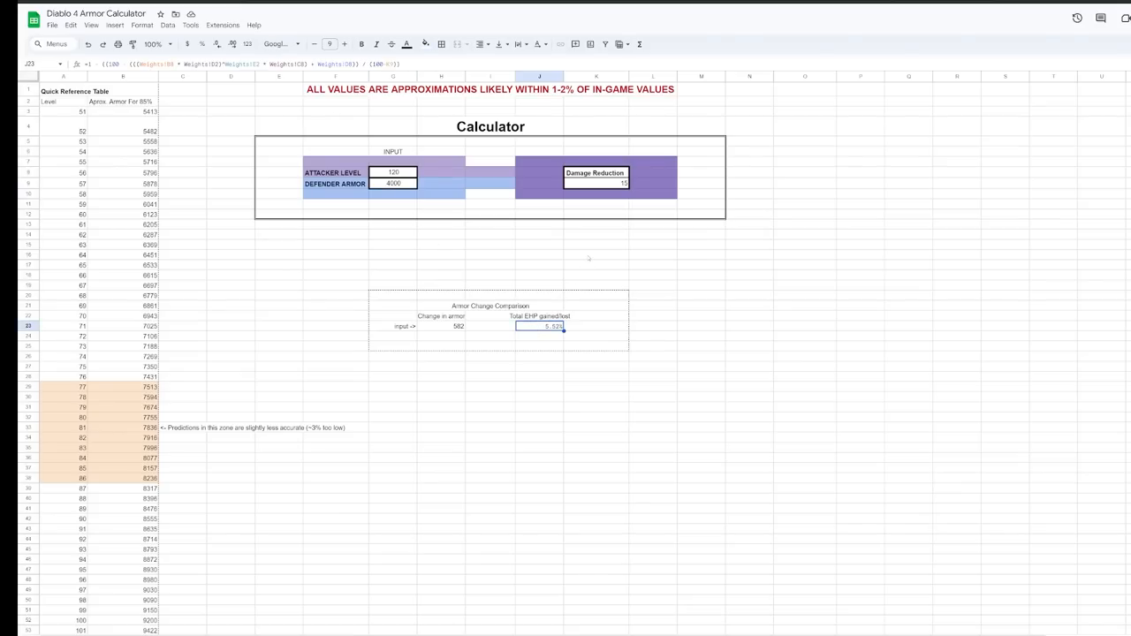
mouse_move(466, 208)
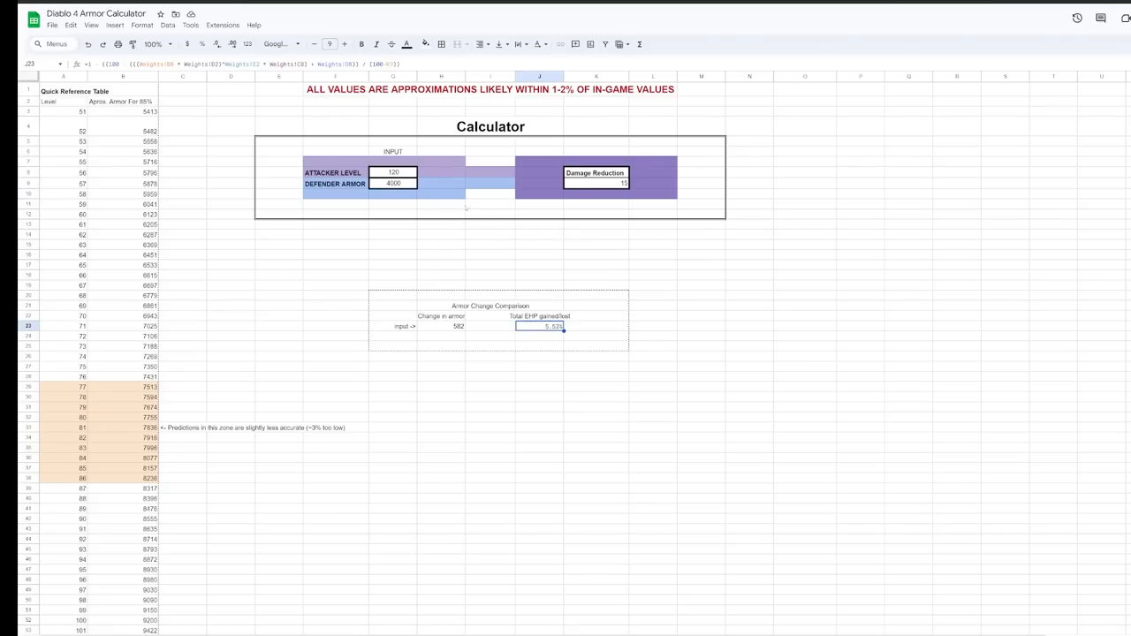